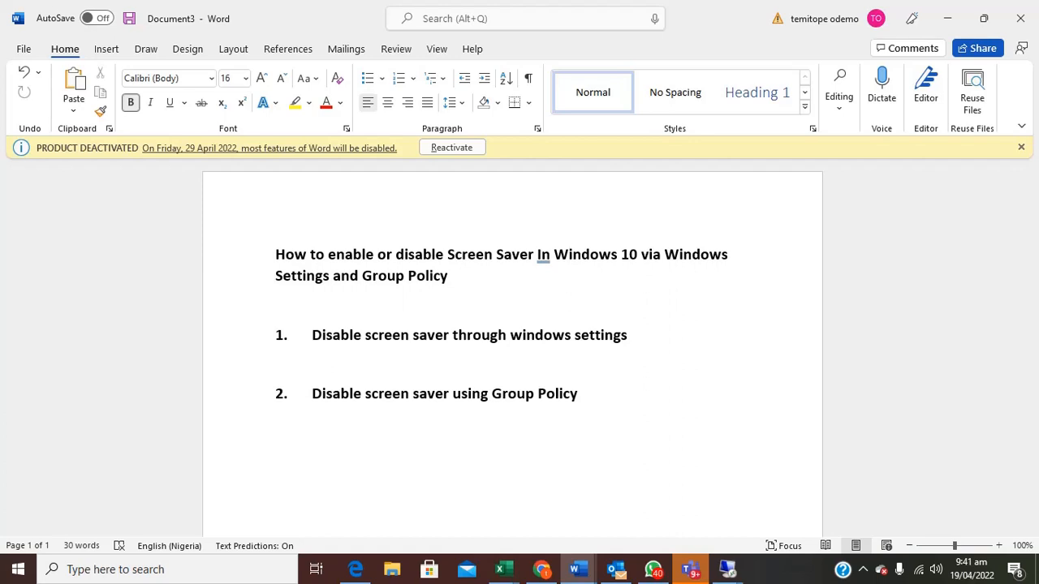
Step: Search 'settings', launch Windows Settings and go to Personalization
left_click(568, 254)
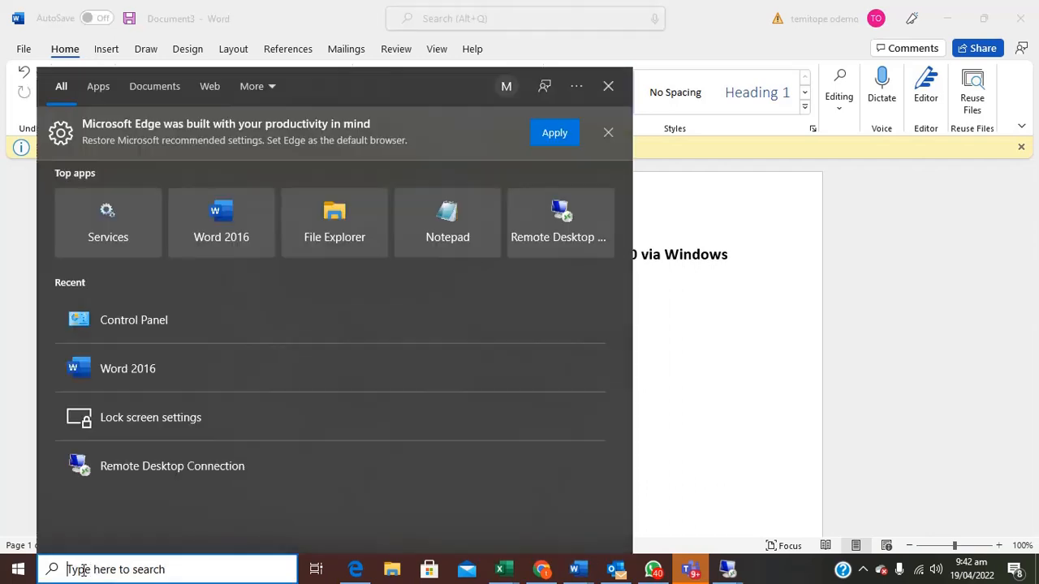
type("settings")
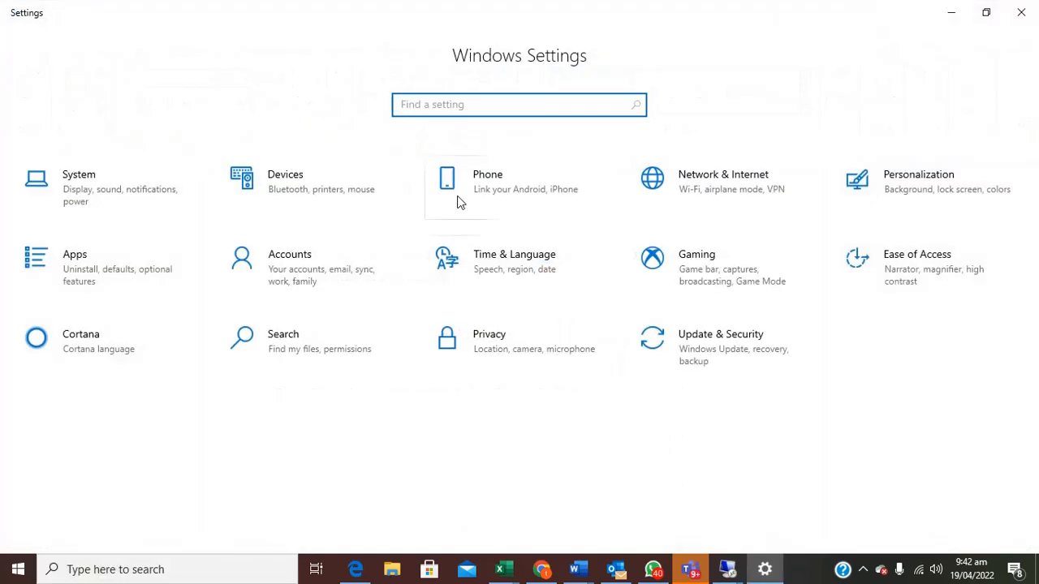
mouse_move(353, 324)
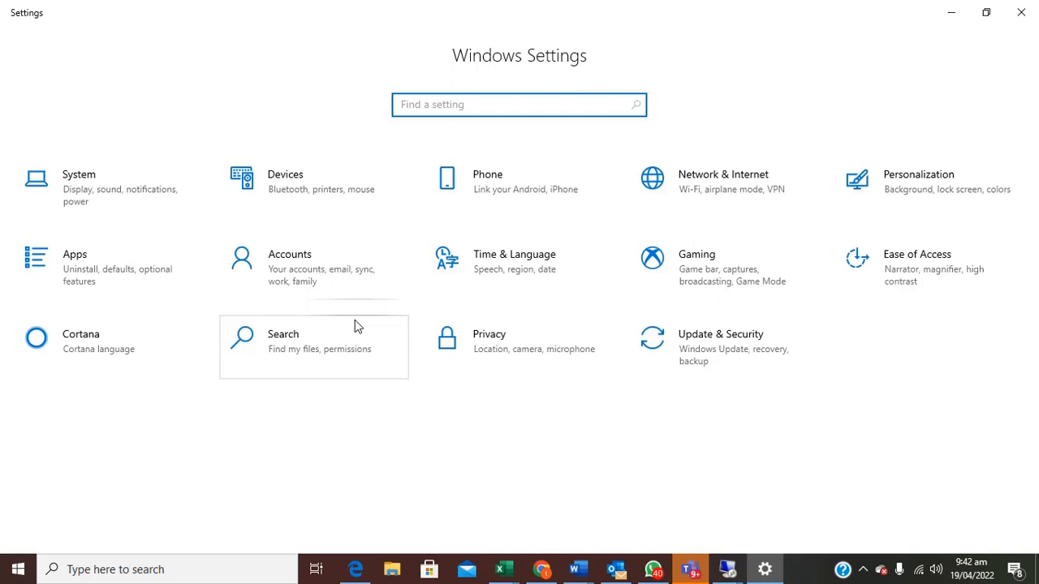
mouse_move(909, 167)
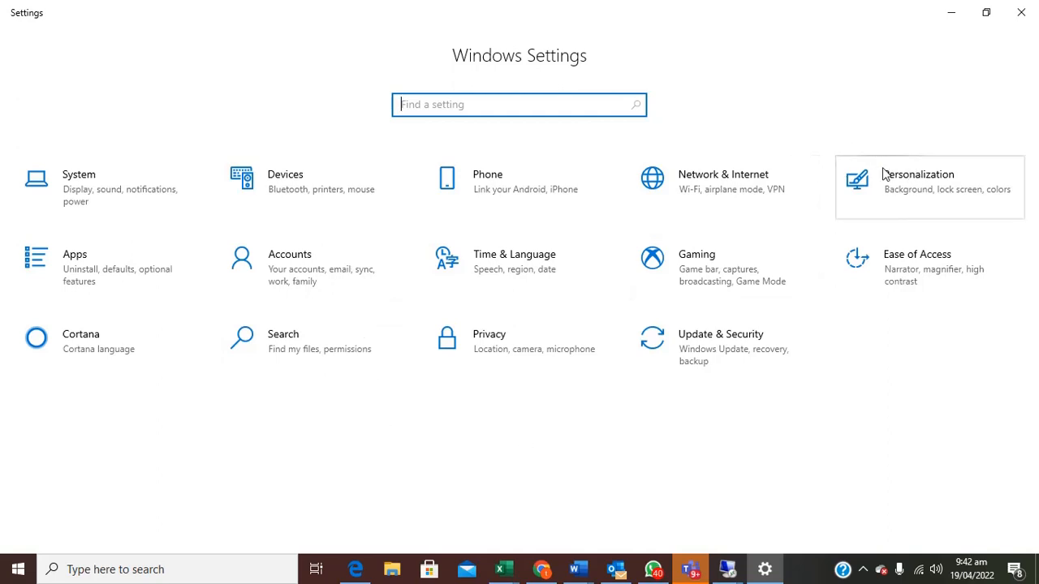
left_click(917, 174)
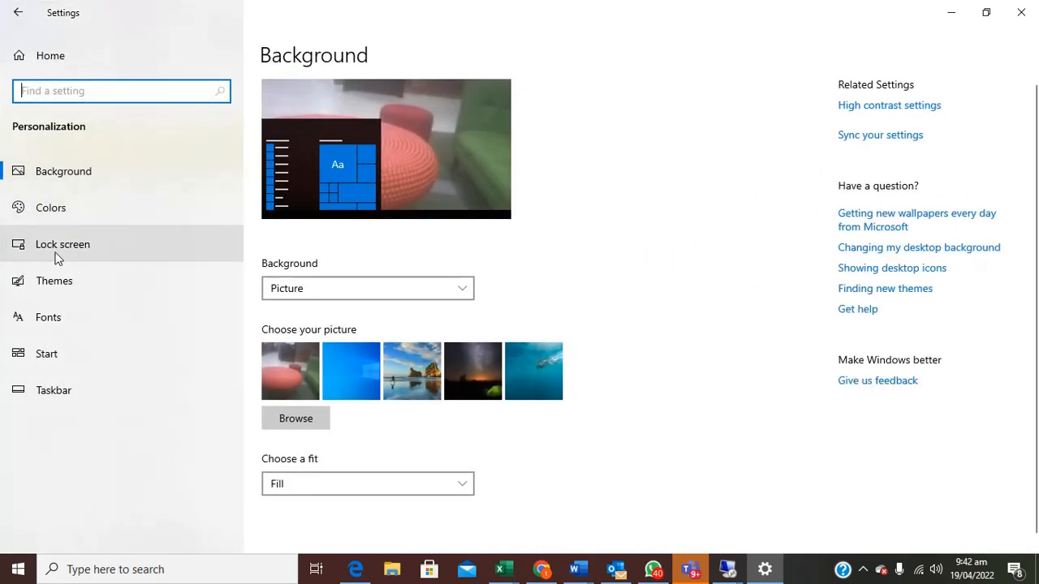
Step: From the Lock screen page, bring up the Screen Saver Settings dialog
left_click(62, 243)
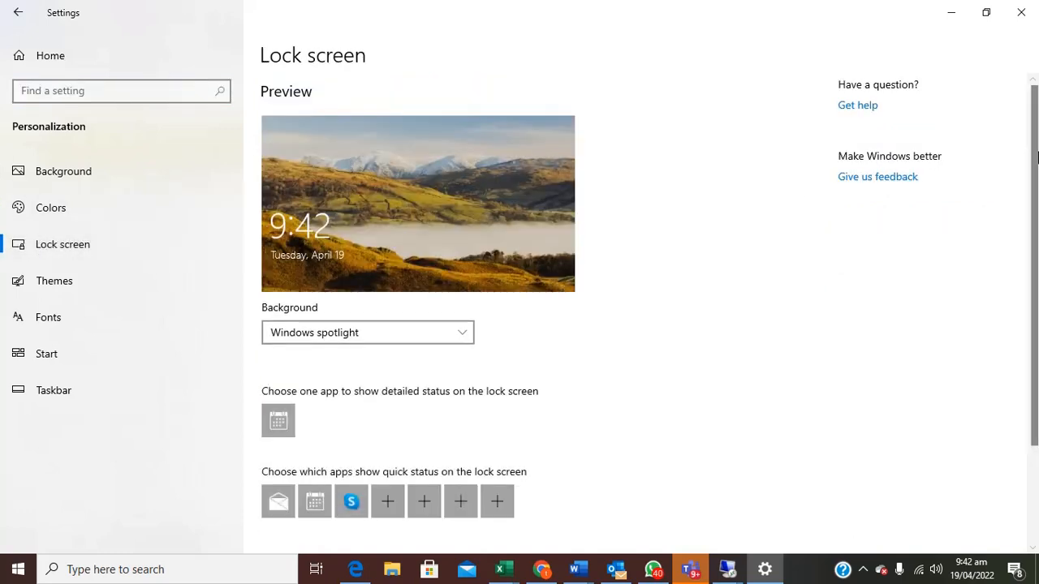
scroll("down", 3)
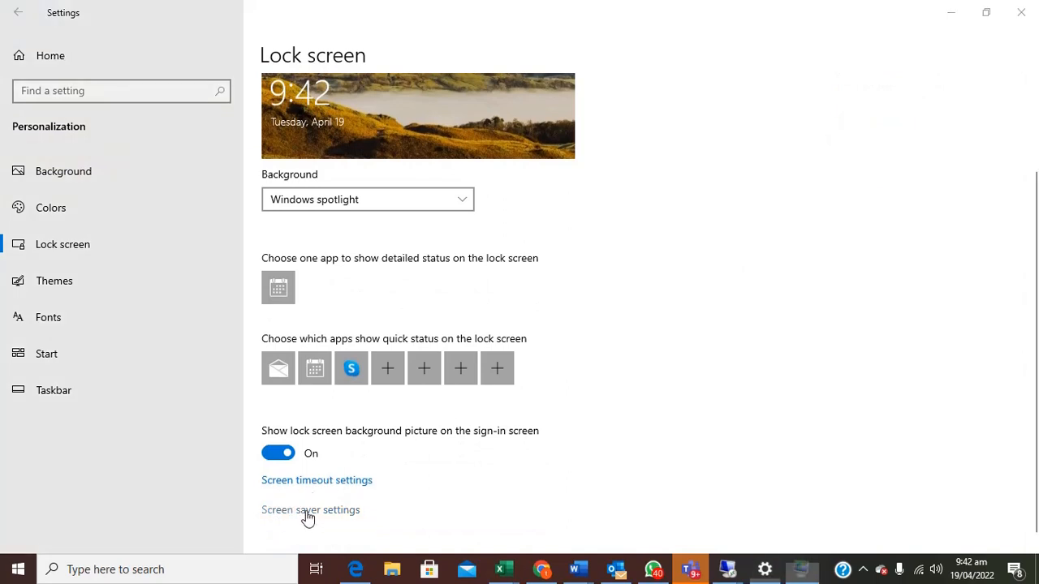
left_click(310, 510)
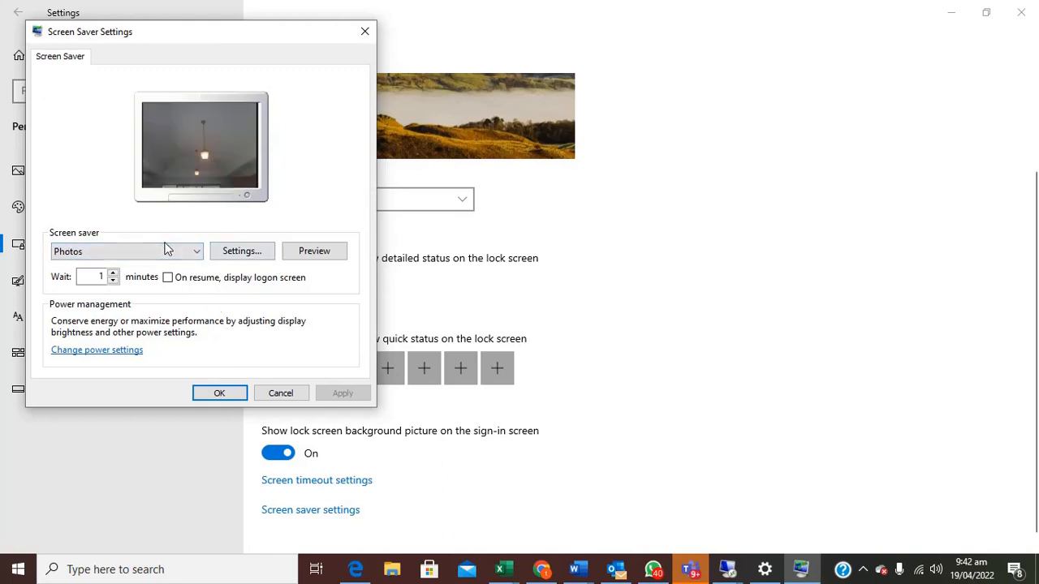
Step: Set the screen saver to (None), apply it and close the dialog
left_click(127, 250)
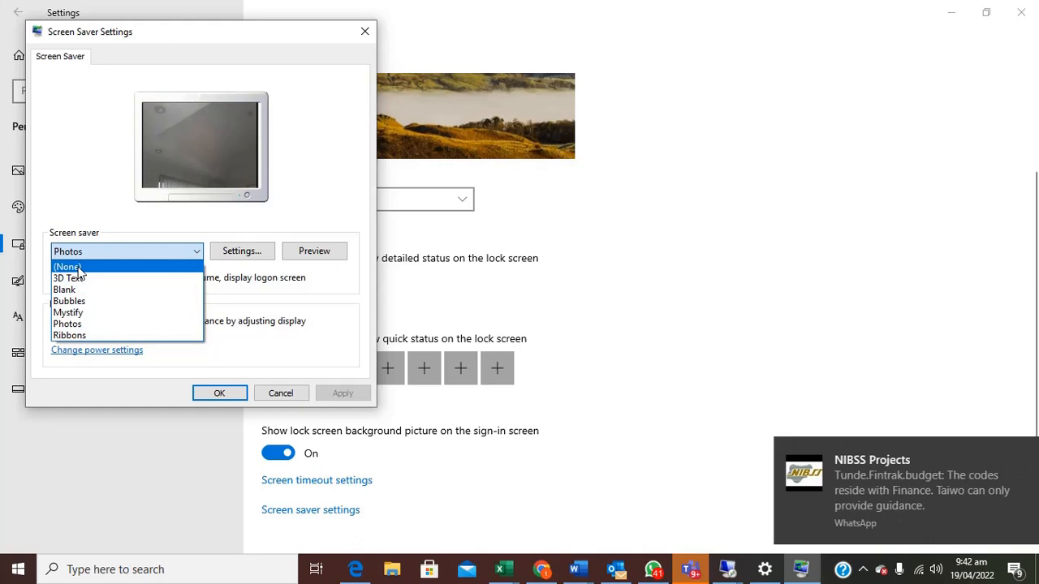
left_click(67, 266)
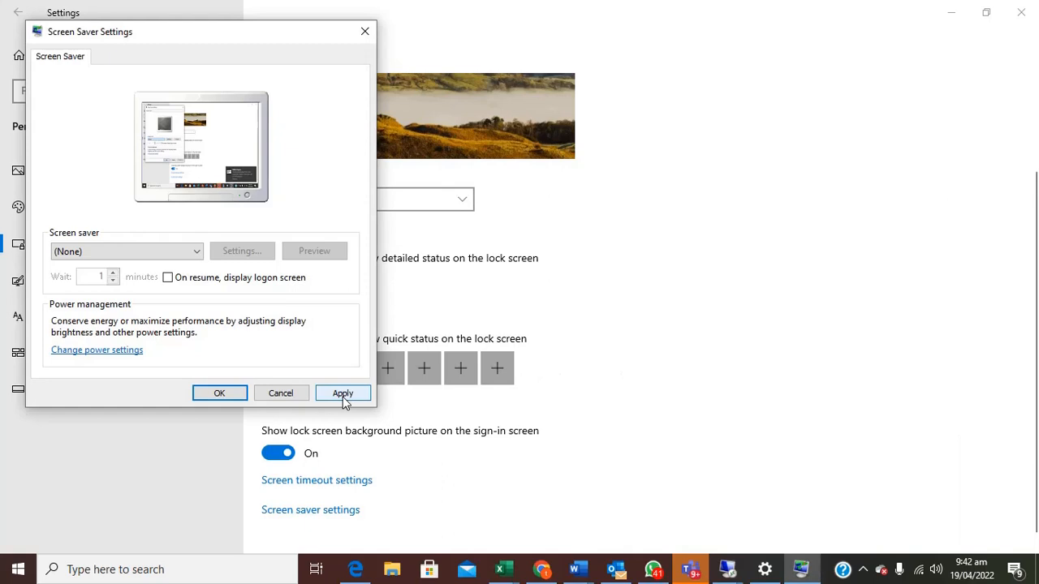
left_click(343, 393)
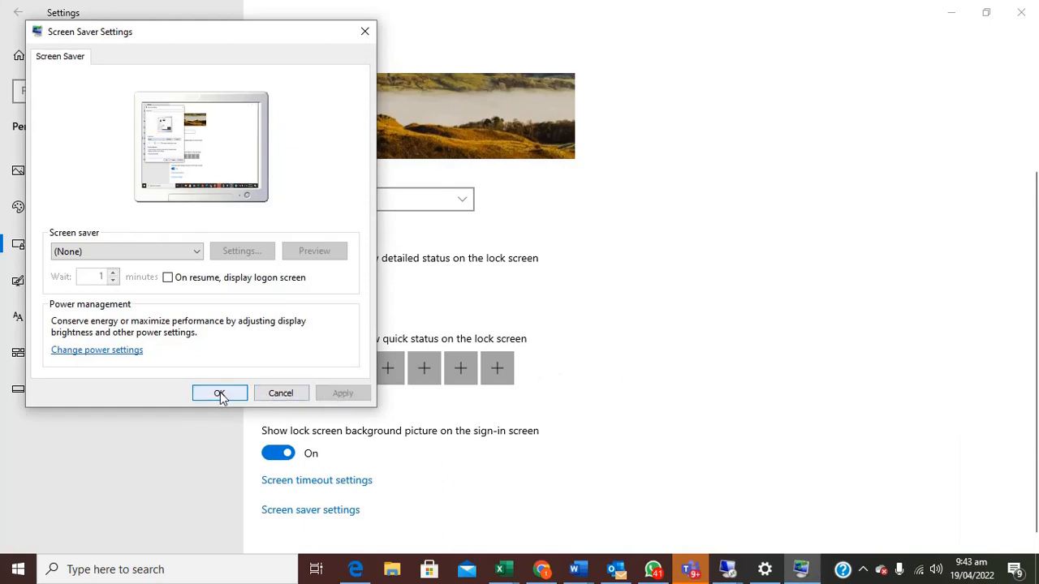
left_click(219, 394)
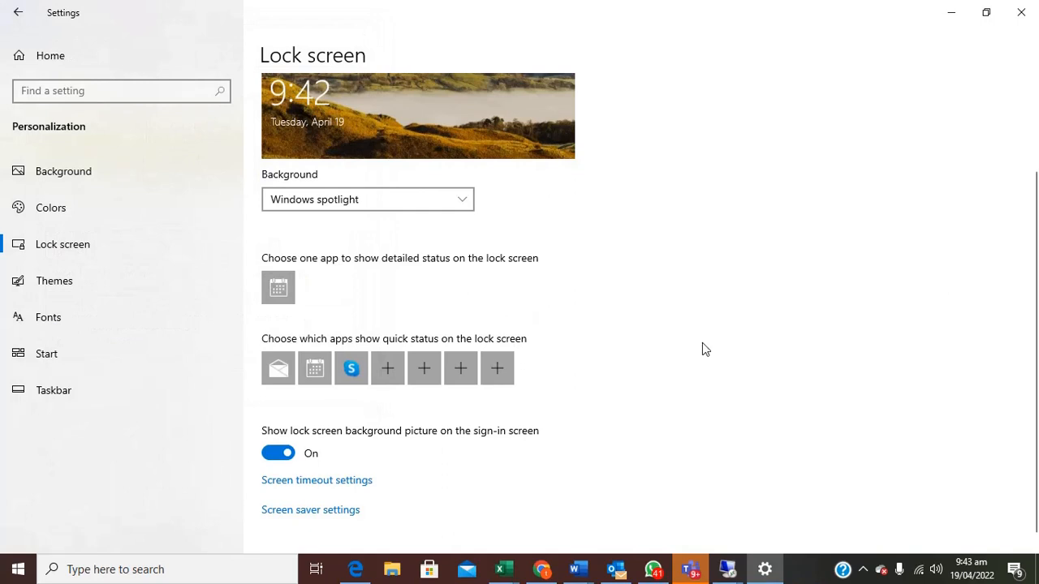
mouse_move(518, 415)
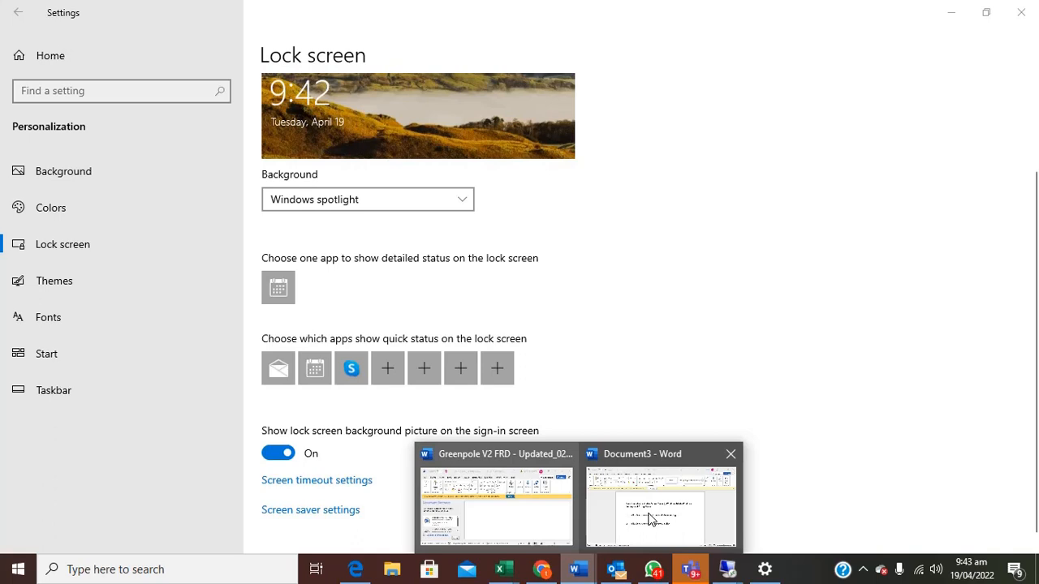
Step: Switch back to the Document3 tutorial outline in Word
left_click(659, 503)
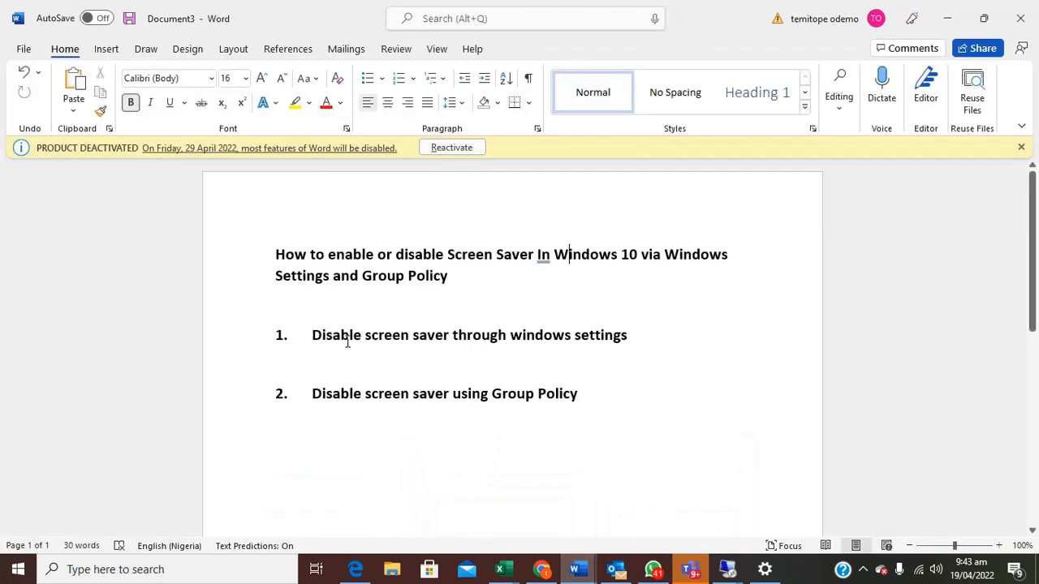
mouse_move(277, 342)
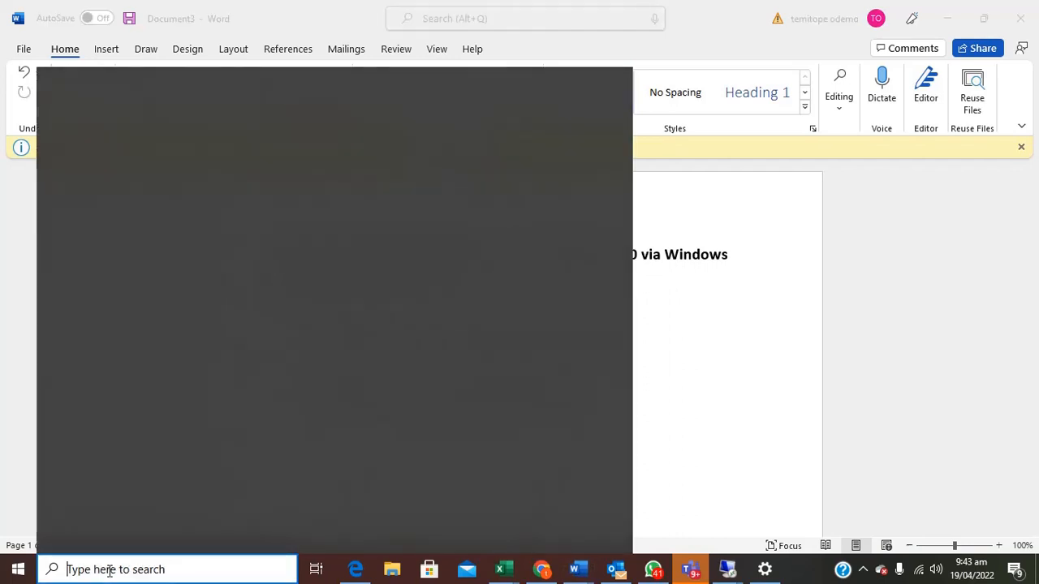
Step: Via Run, pick gpedit.msc from the history and launch the Local Group Policy Editor
type("run")
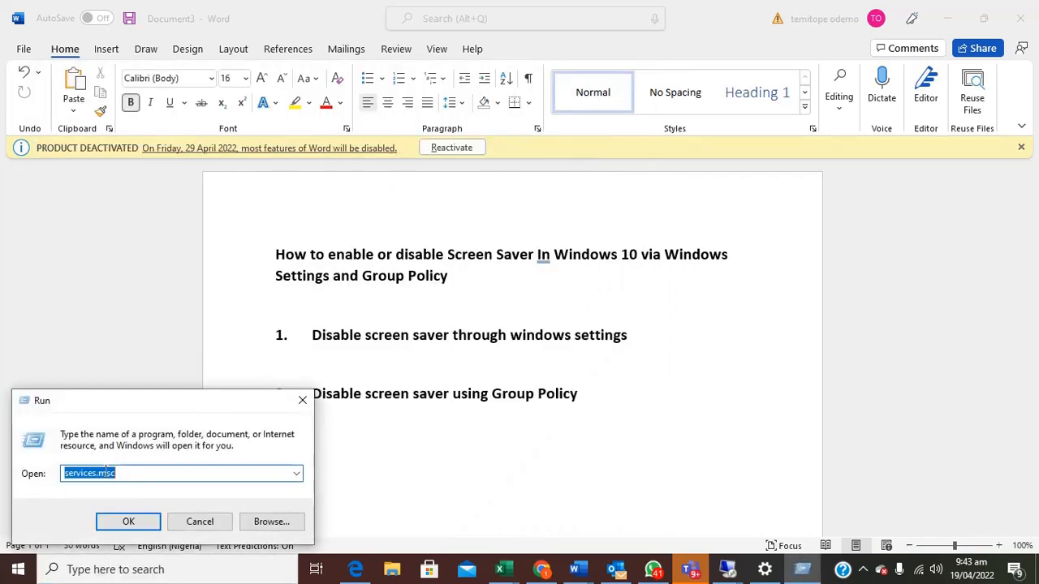
mouse_move(289, 474)
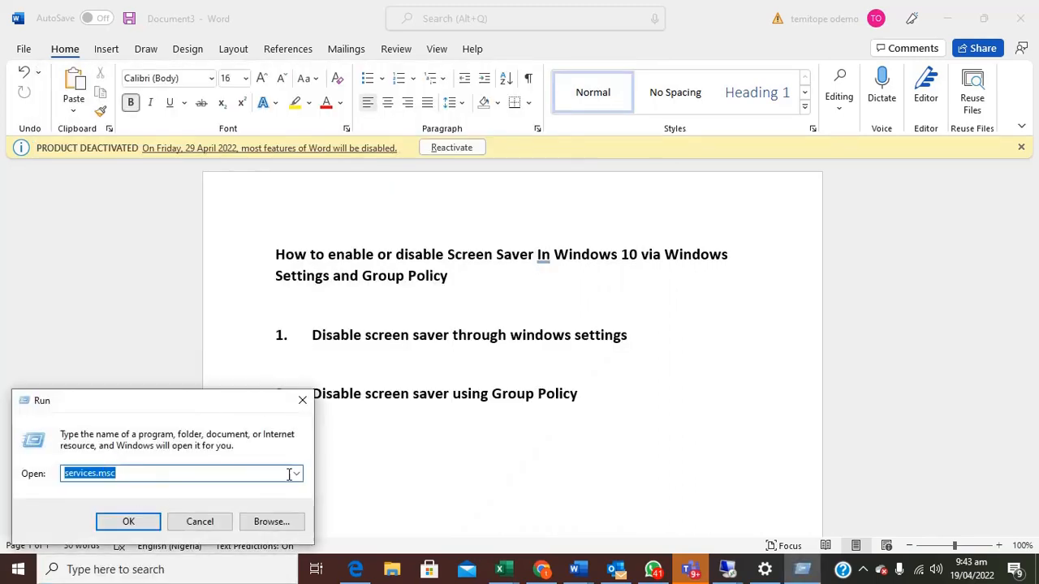
left_click(296, 474)
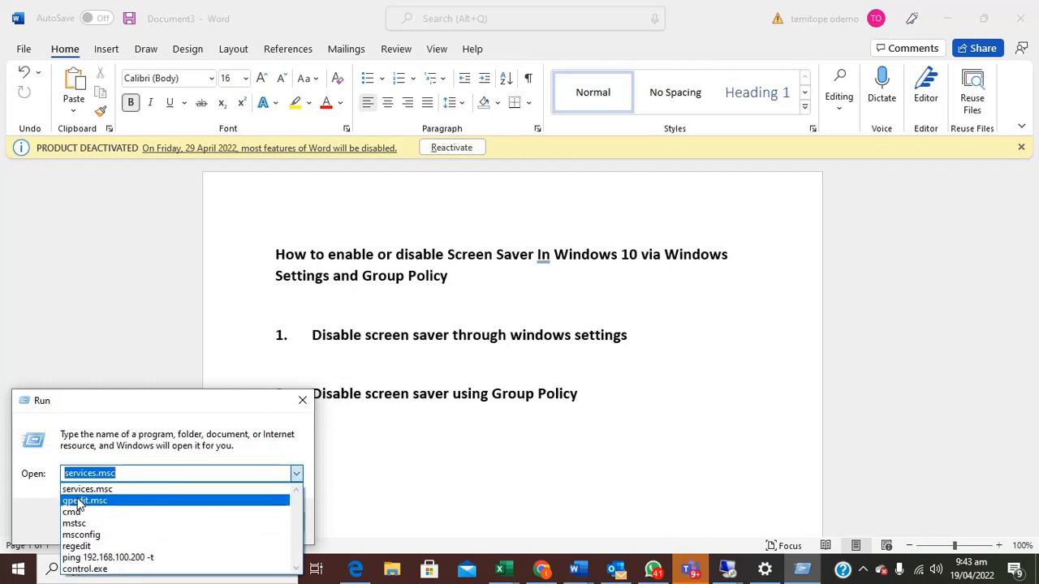
left_click(84, 500)
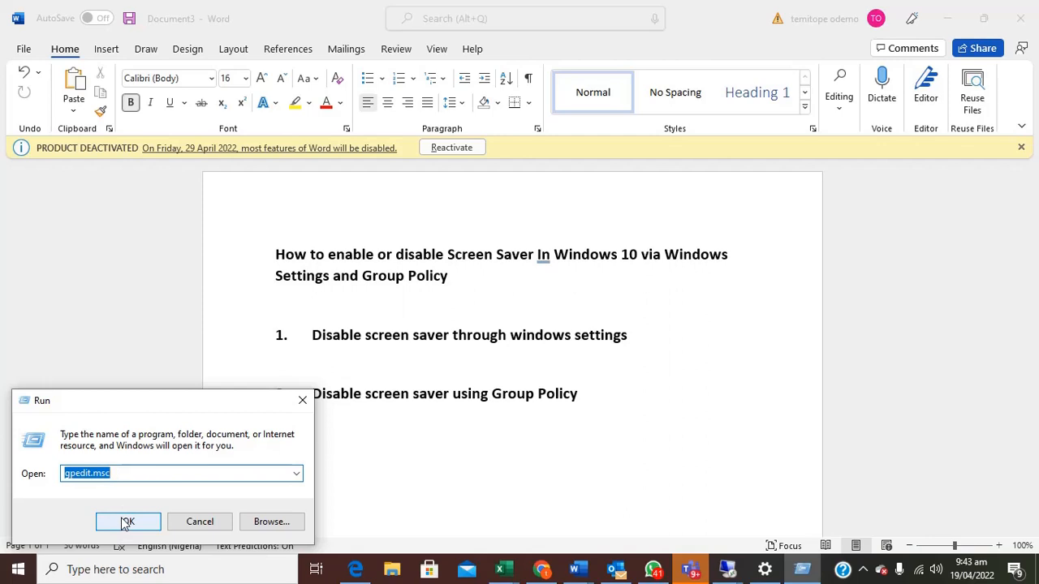
left_click(127, 523)
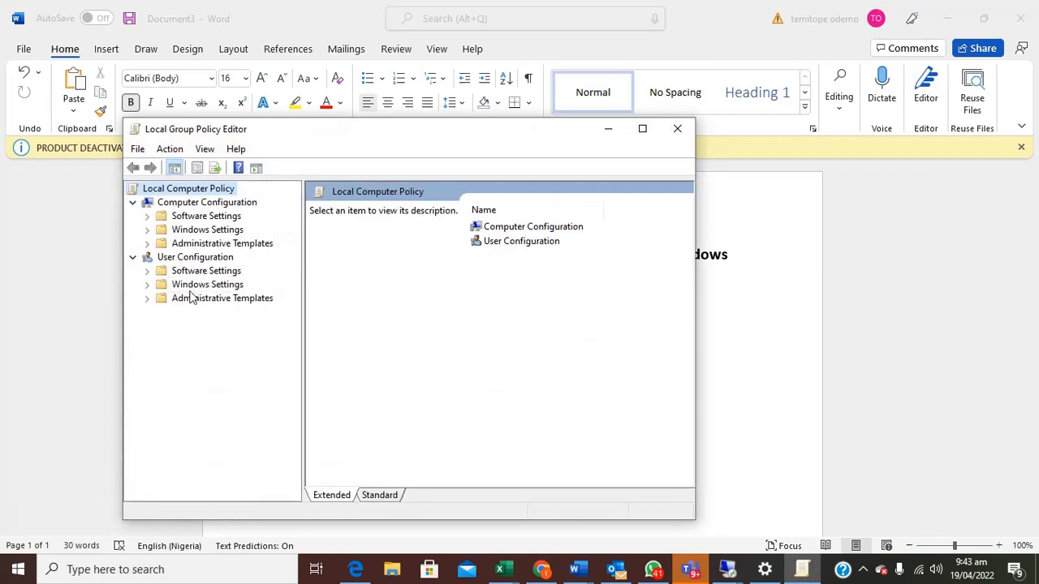
Step: Navigate User Configuration > Administrative Templates > Control Panel > Personalization policies
left_click(220, 299)
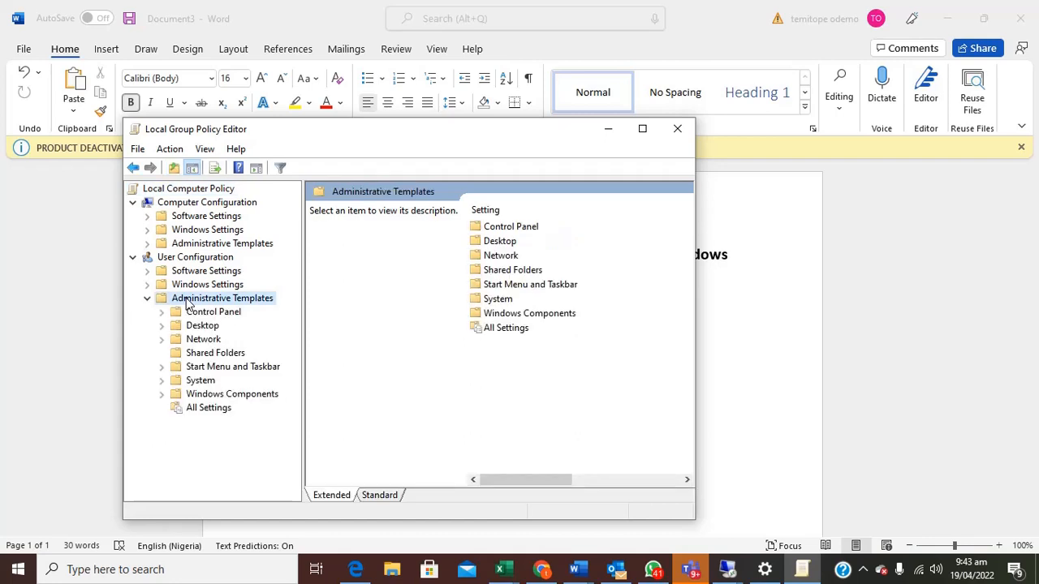
mouse_move(466, 225)
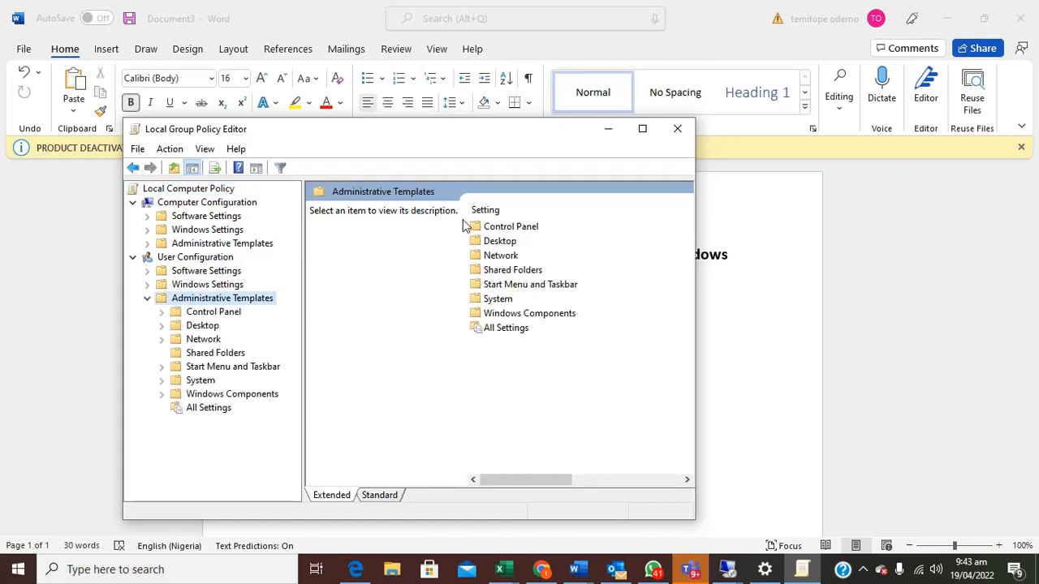
left_click(510, 227)
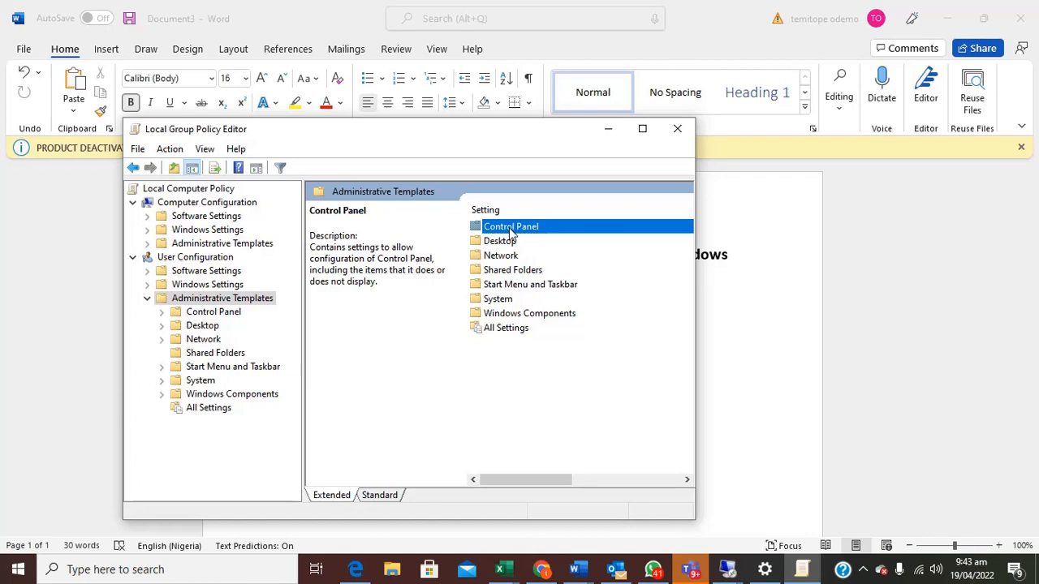
mouse_move(480, 233)
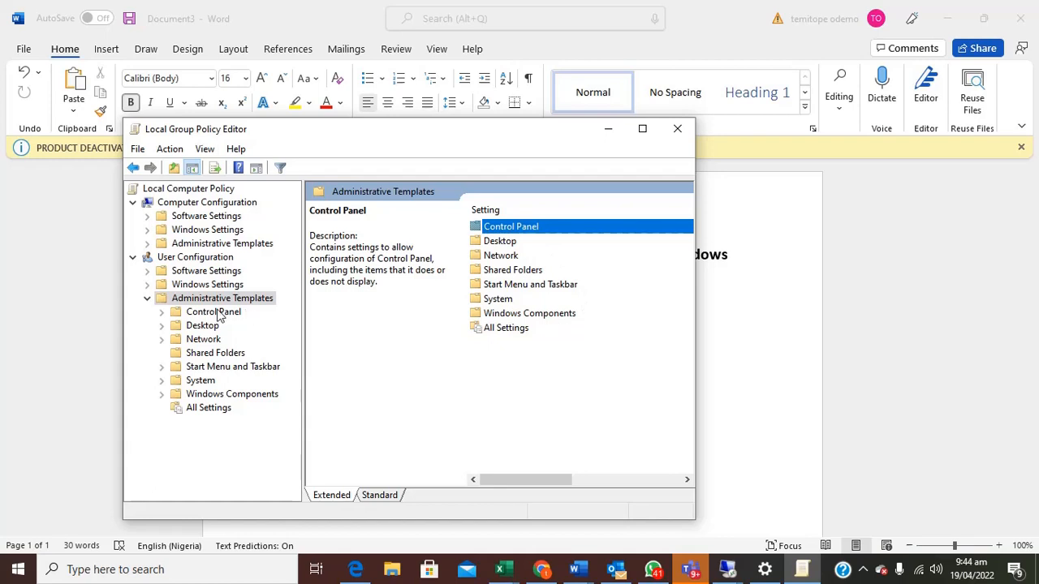
left_click(214, 312)
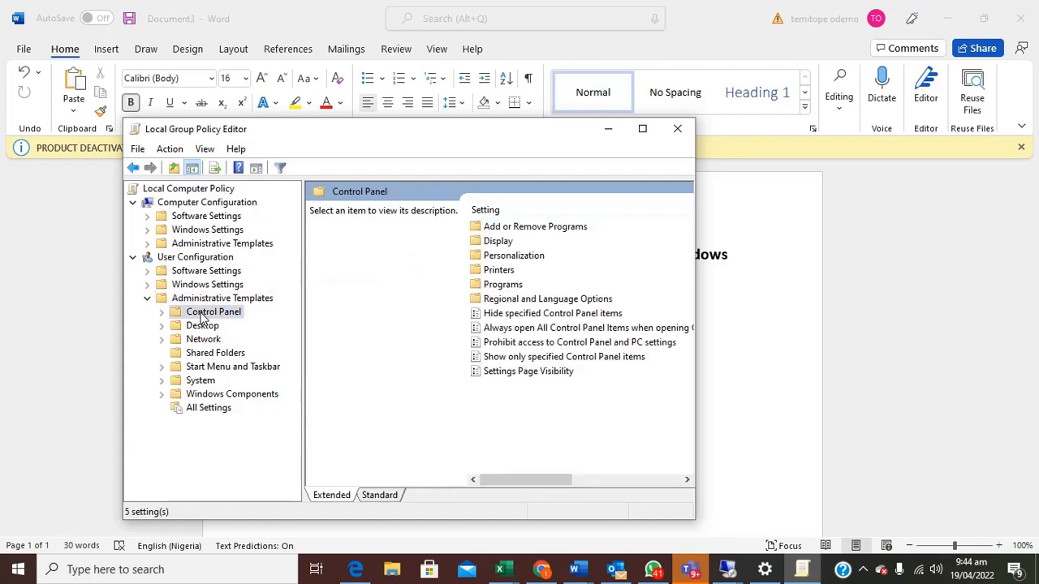
left_click(212, 311)
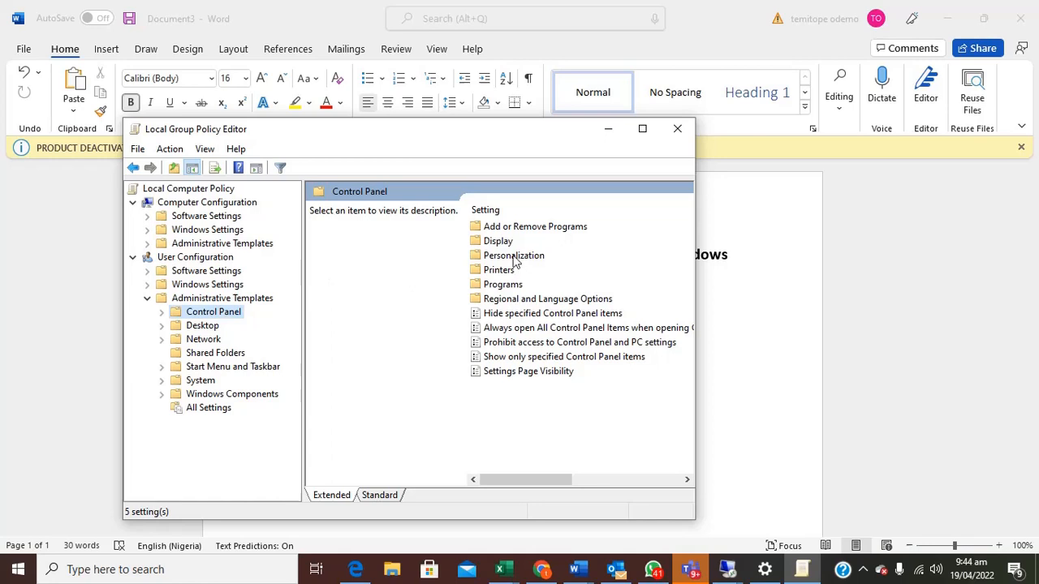
left_click(513, 255)
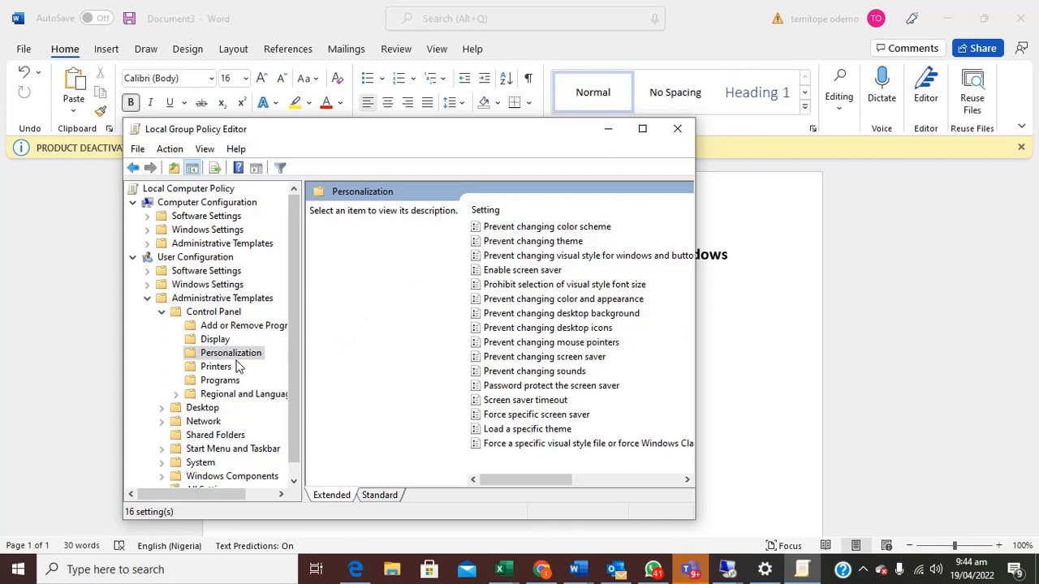
mouse_move(527, 388)
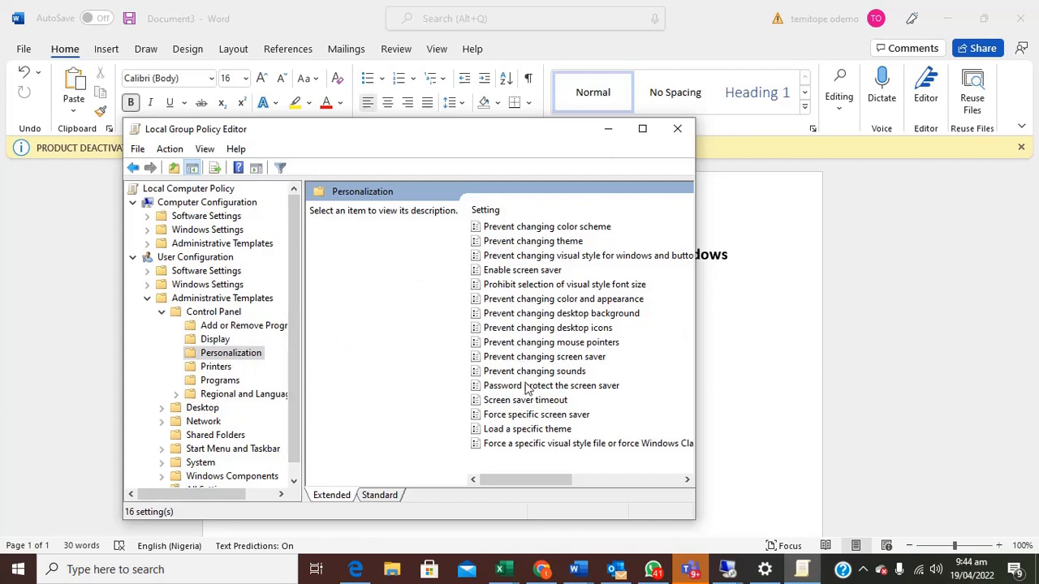
mouse_move(518, 422)
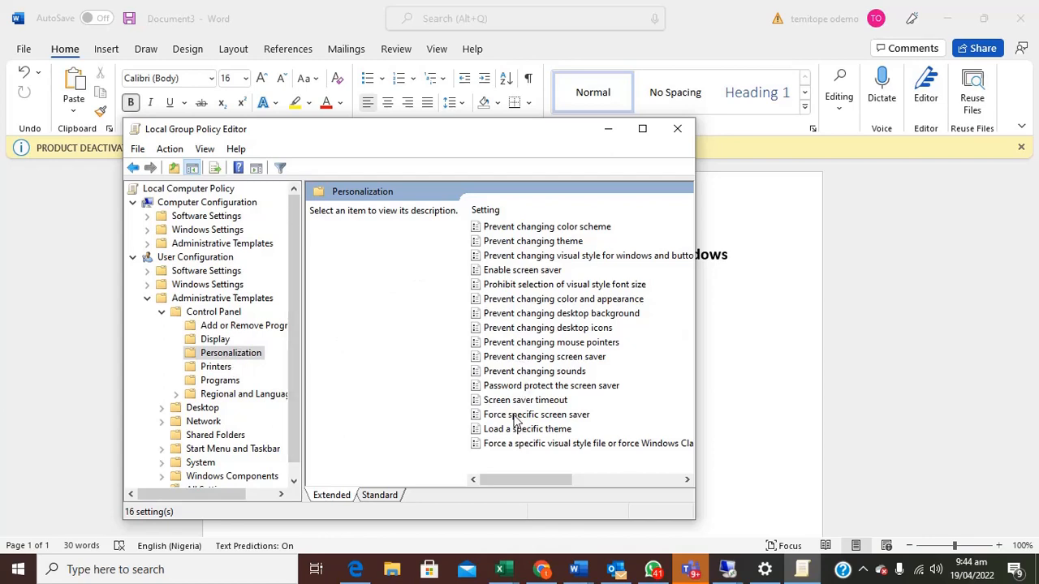
left_click(544, 357)
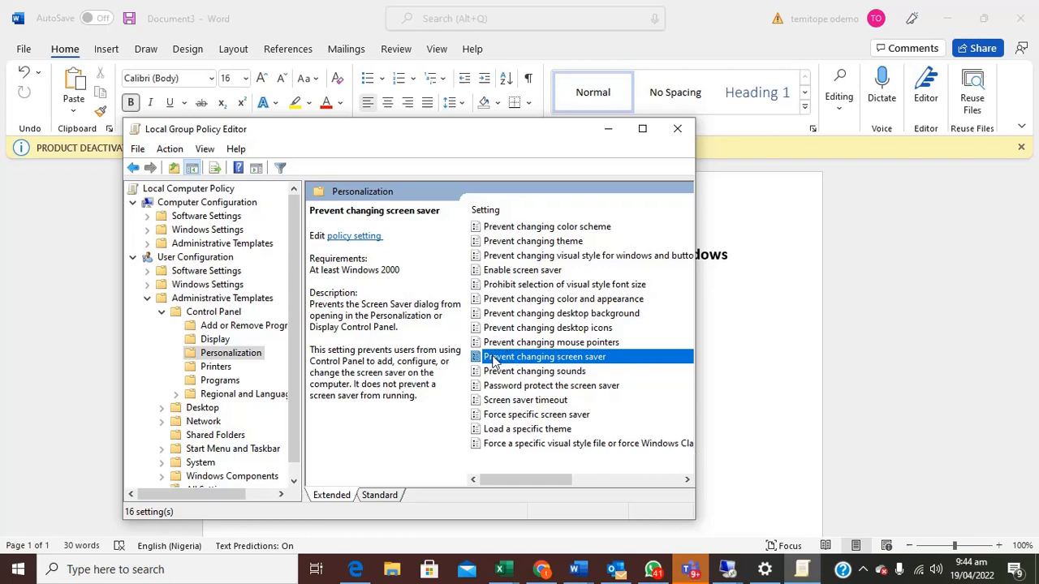
Step: Set 'Prevent changing screen saver' to Enabled, apply and confirm
double_click(545, 357)
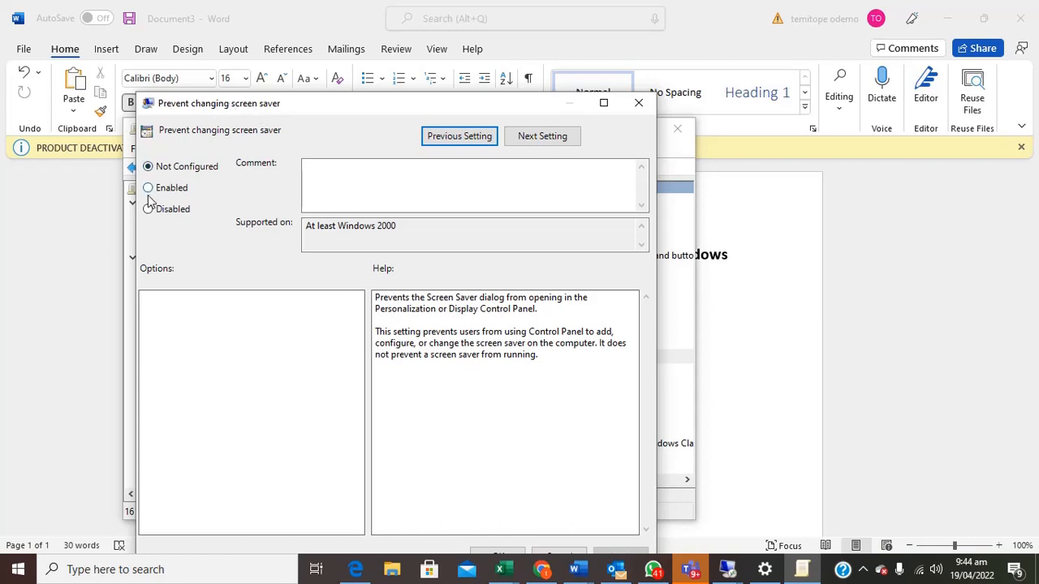
left_click(148, 189)
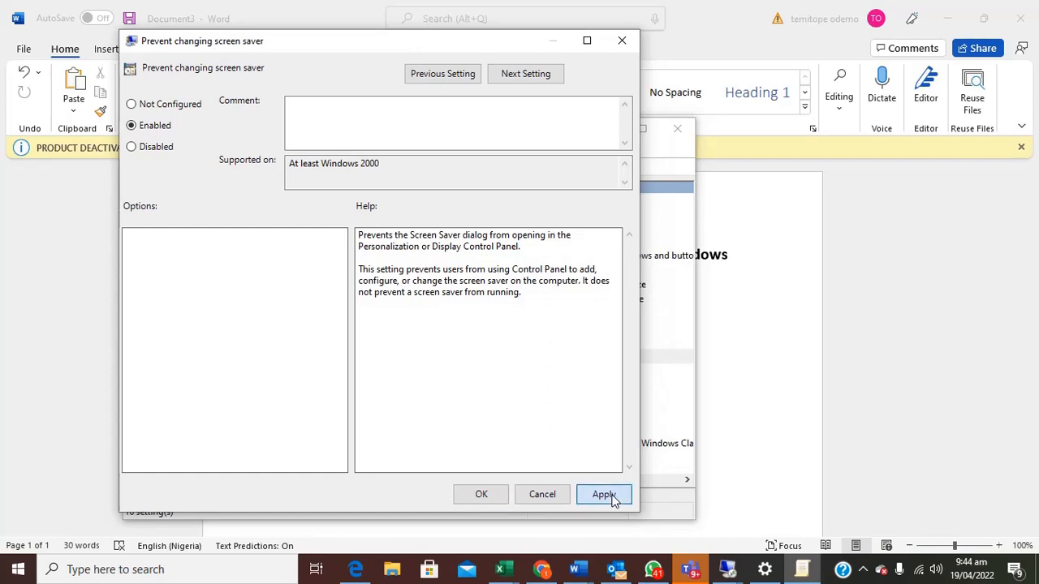
left_click(604, 493)
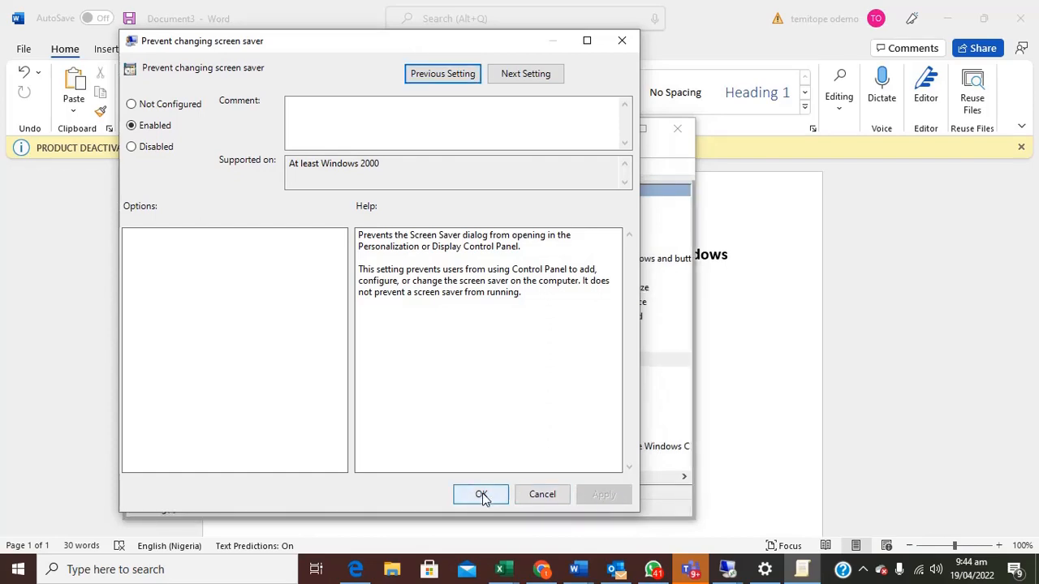
left_click(481, 493)
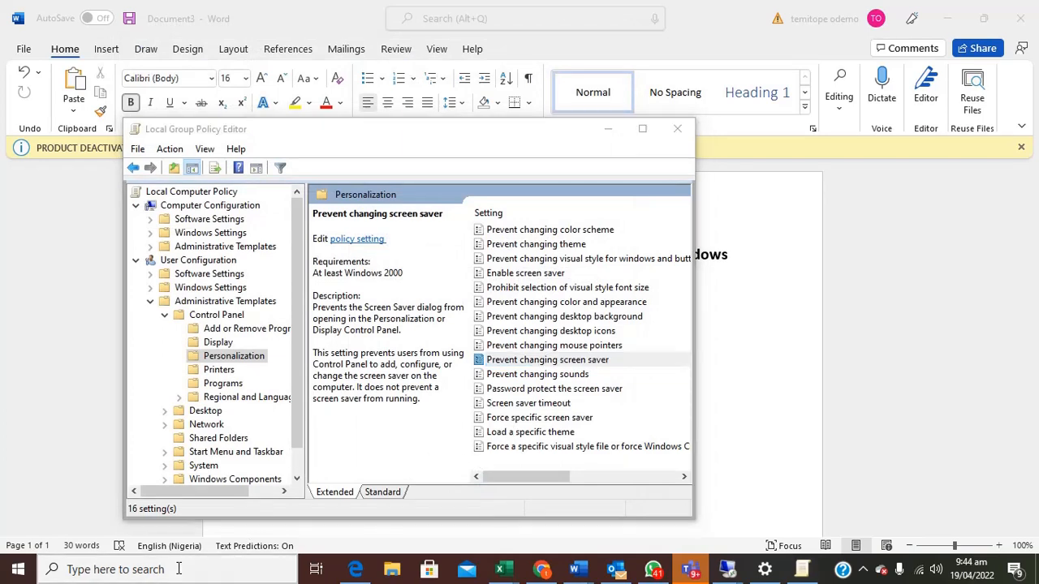
Step: Search 'screen', reach Lock screen settings and find Screen saver settings blocked by administrator; dismiss the message
type("snipping tool")
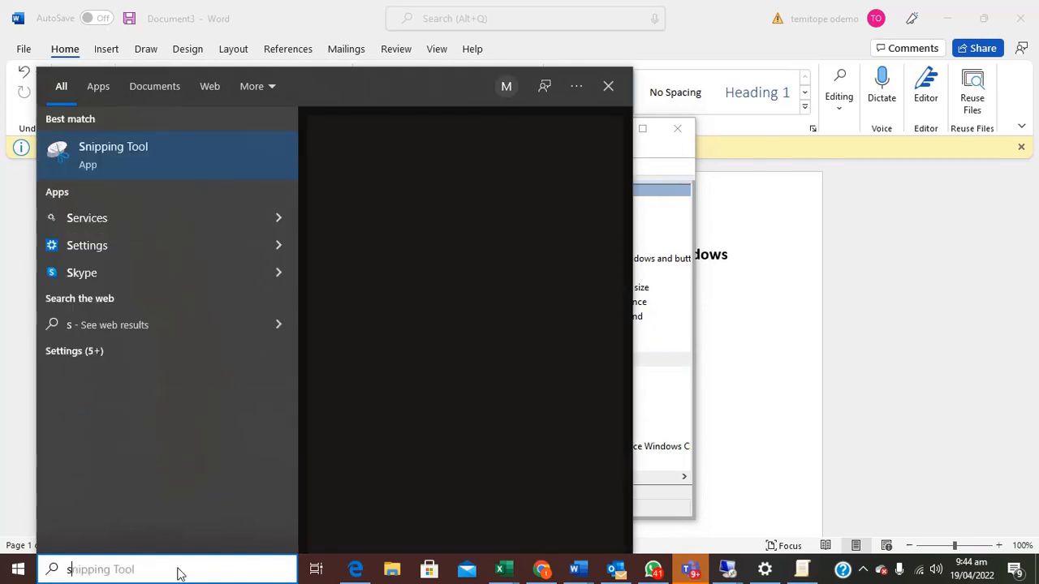
type("scree")
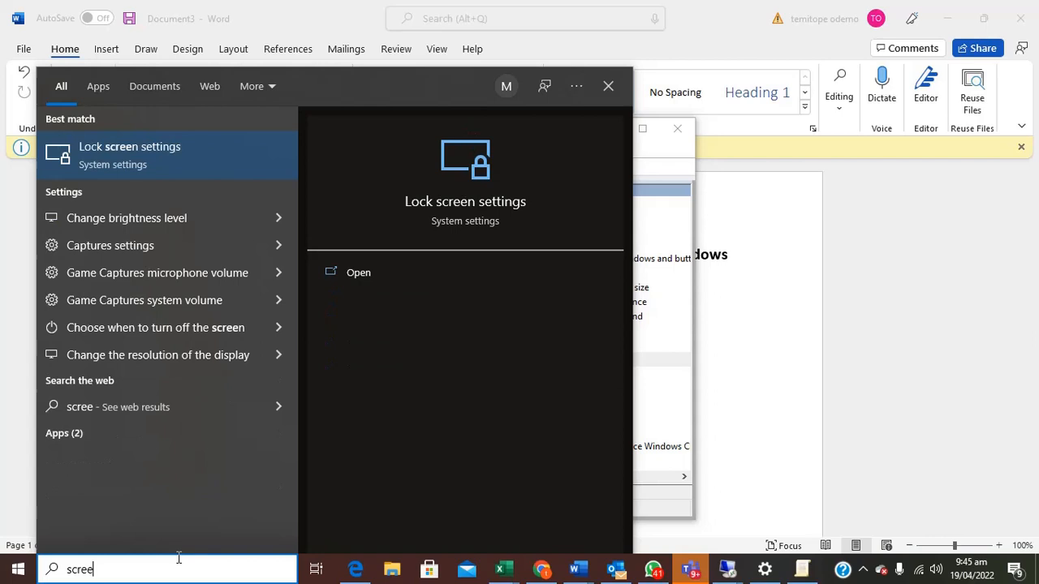
left_click(130, 154)
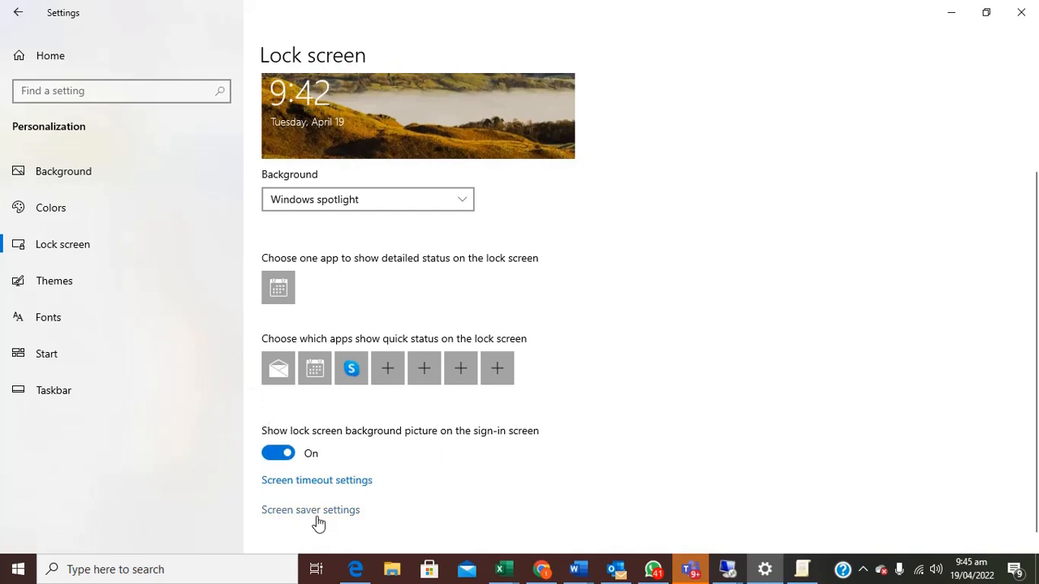
left_click(310, 510)
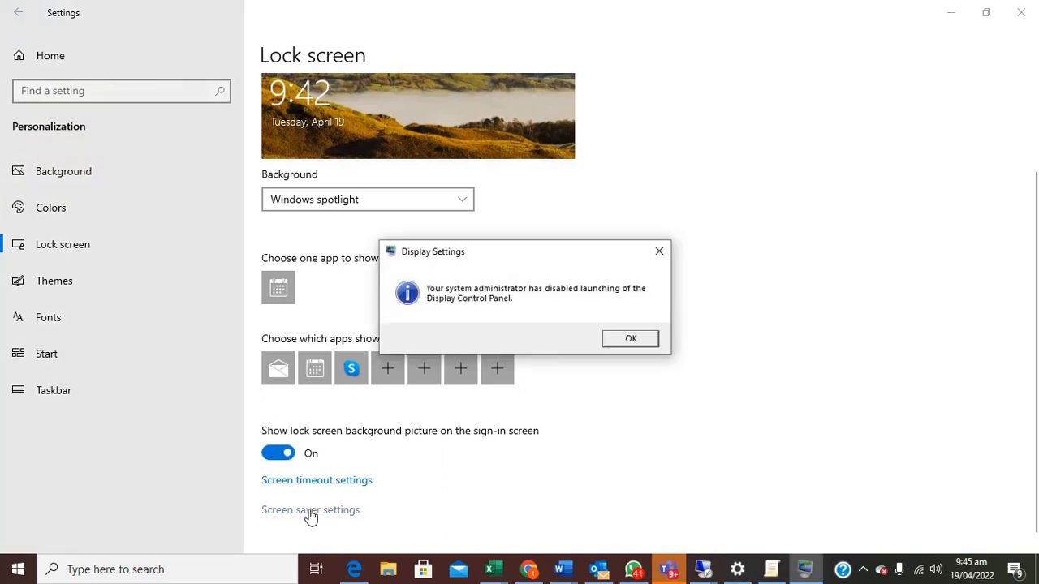
mouse_move(503, 295)
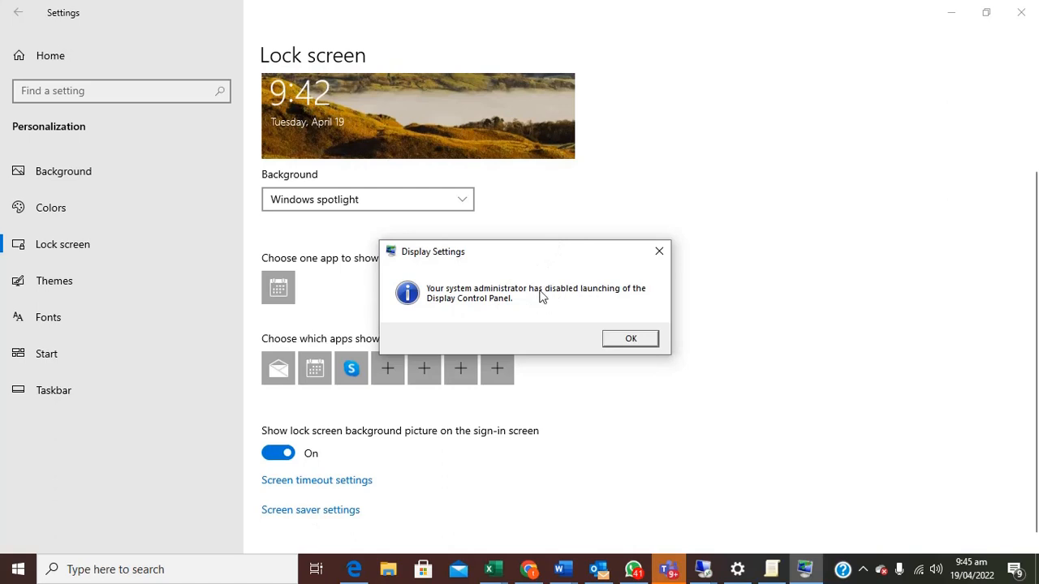
mouse_move(509, 303)
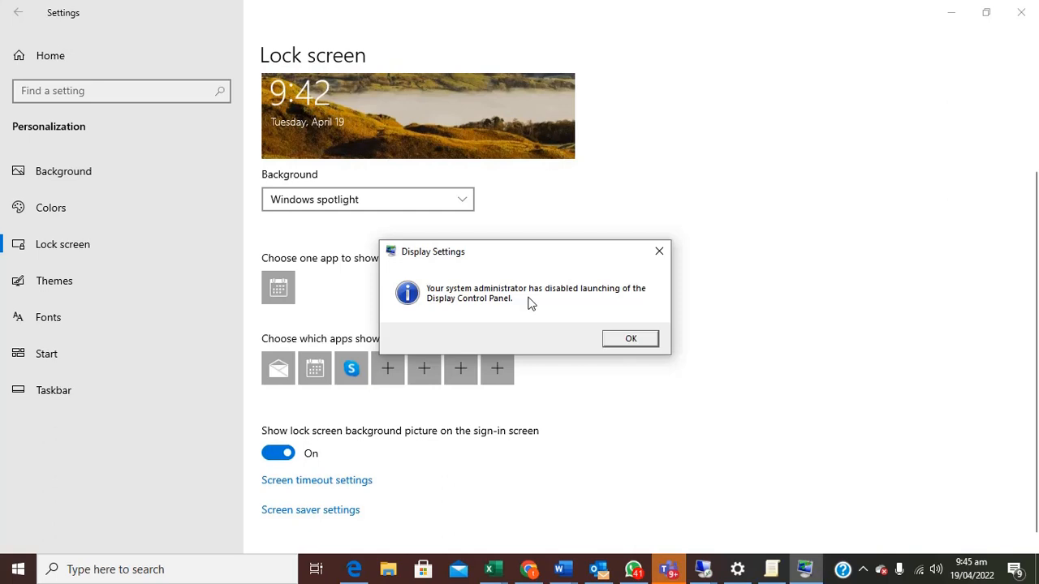
left_click(630, 339)
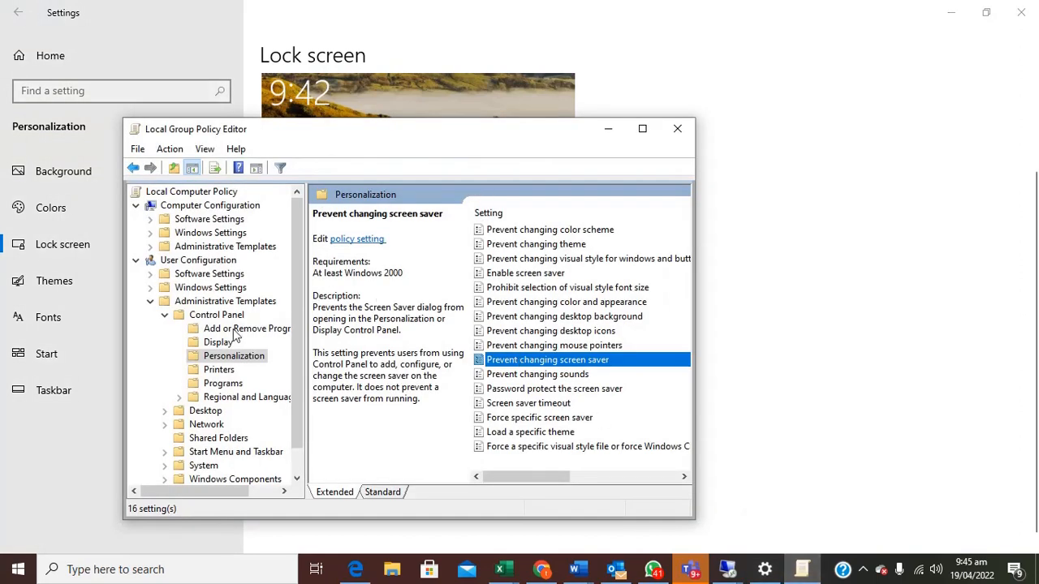
mouse_move(506, 279)
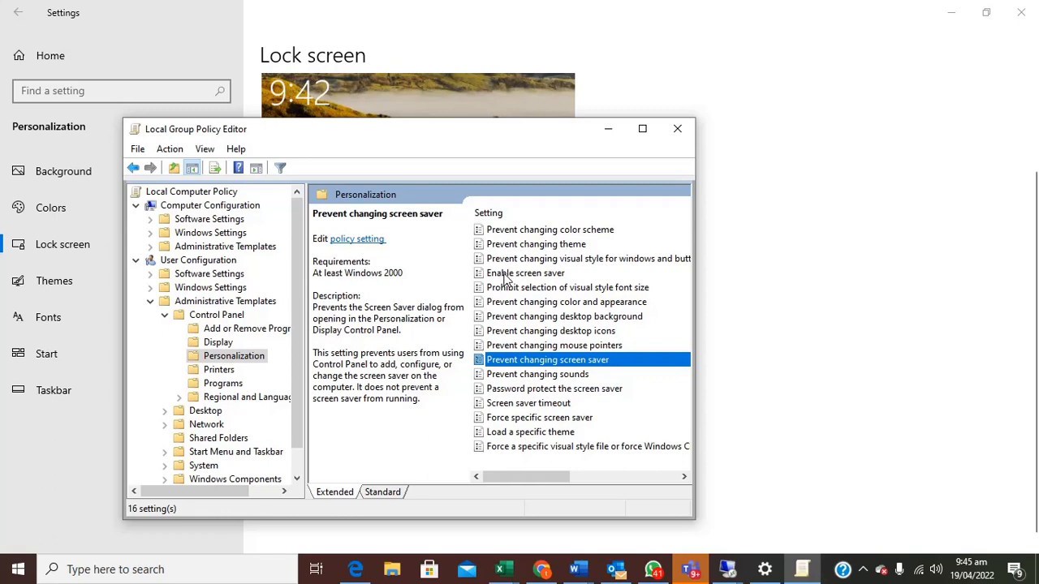
mouse_move(509, 348)
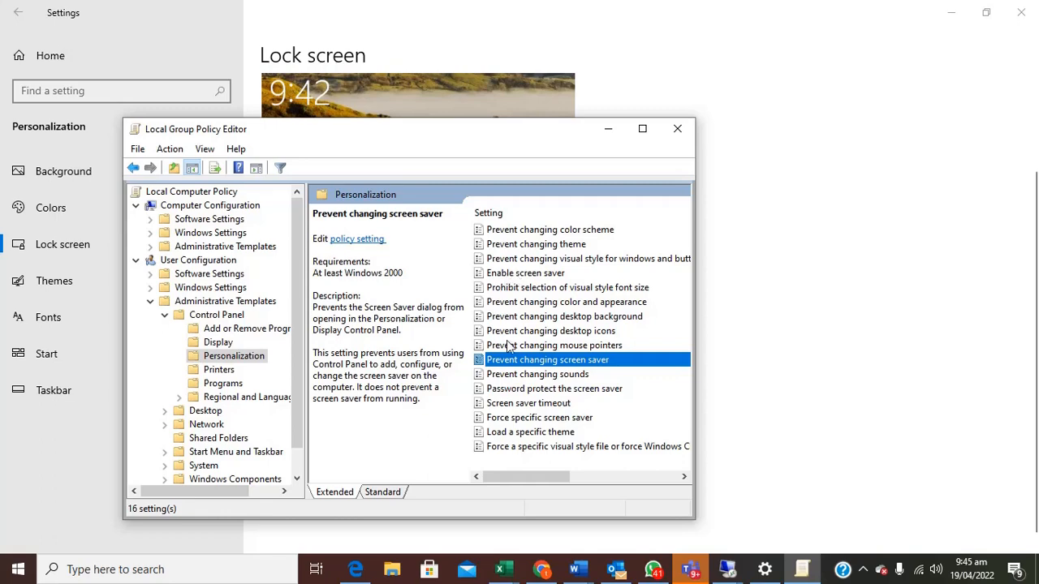
left_click(526, 272)
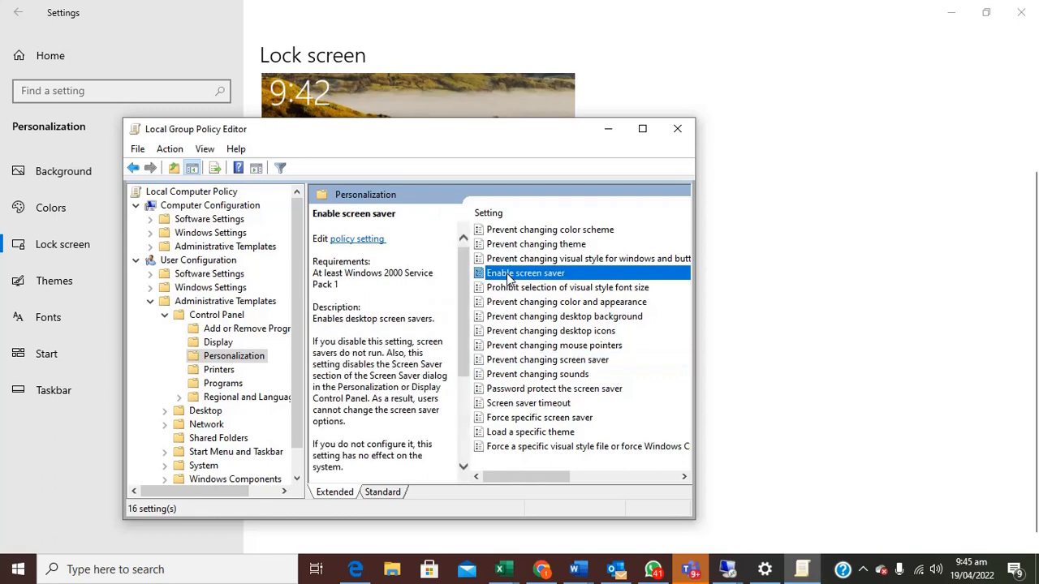
double_click(526, 272)
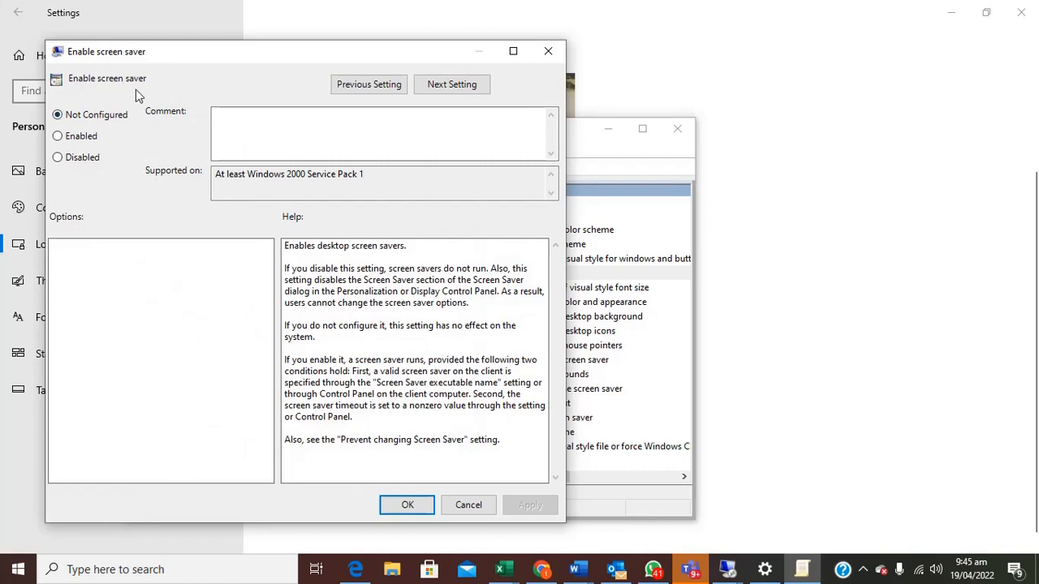
mouse_move(56, 159)
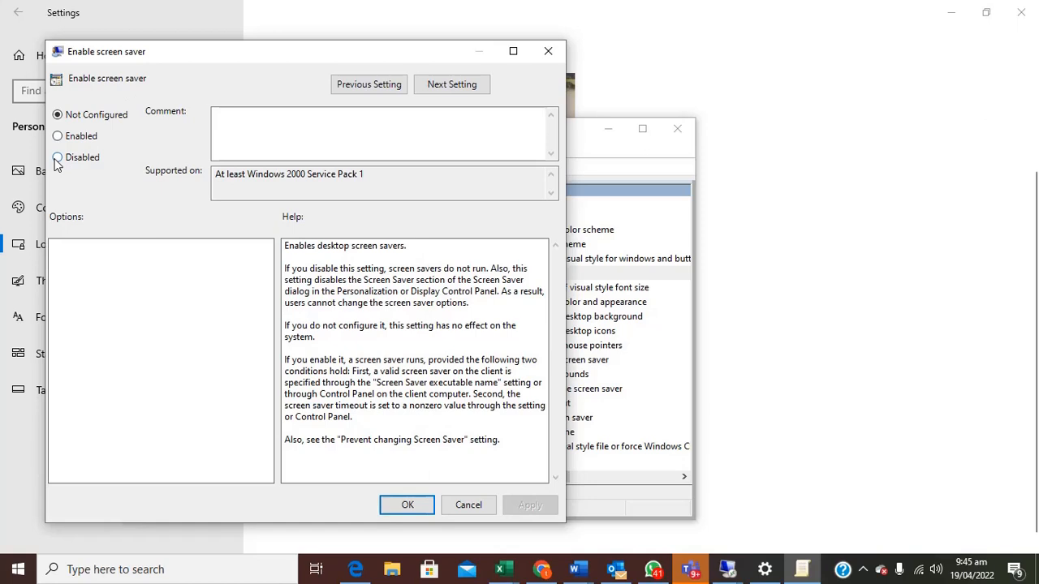
mouse_move(549, 50)
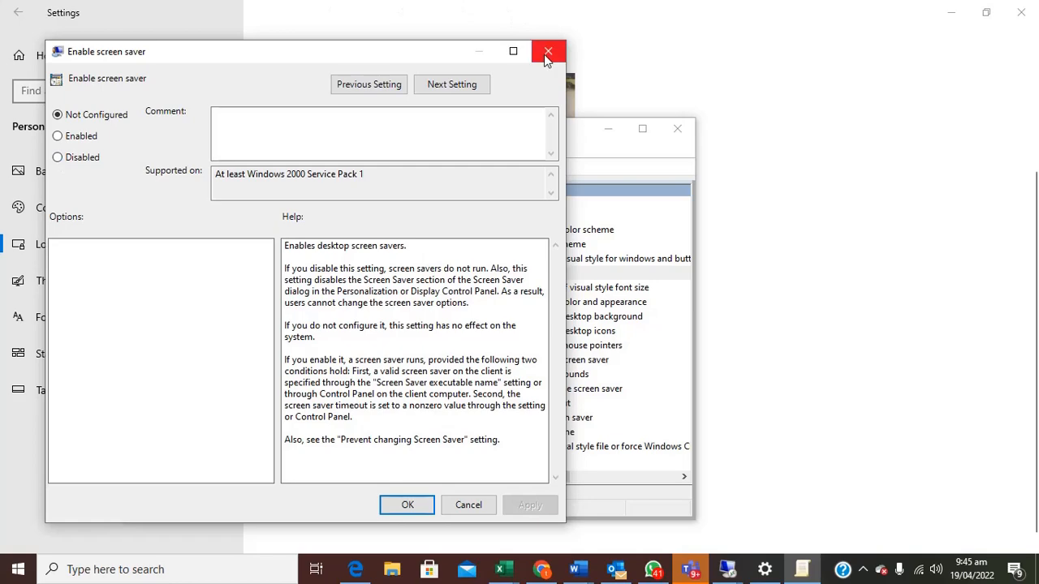
left_click(547, 50)
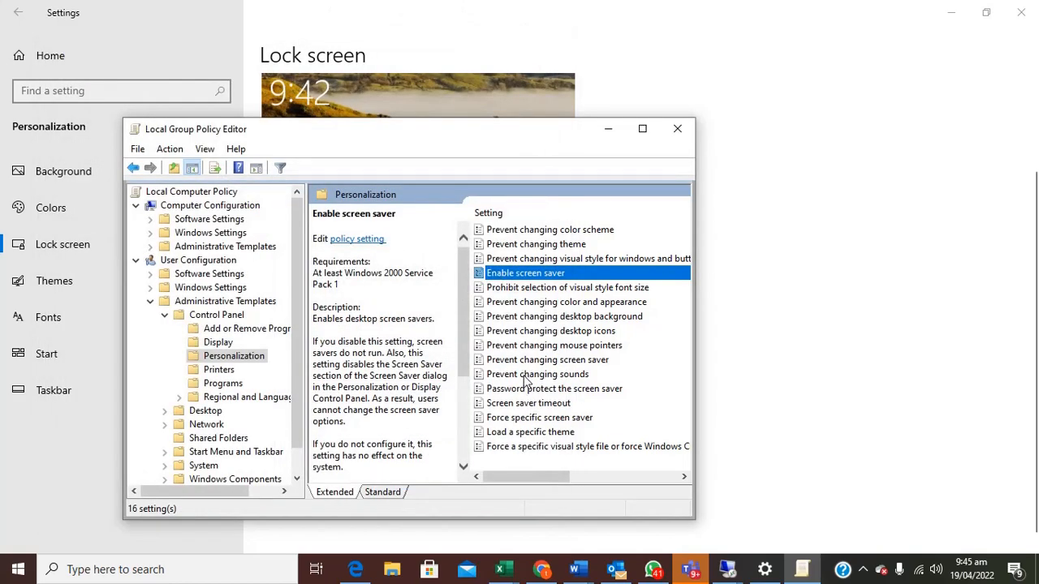
mouse_move(526, 357)
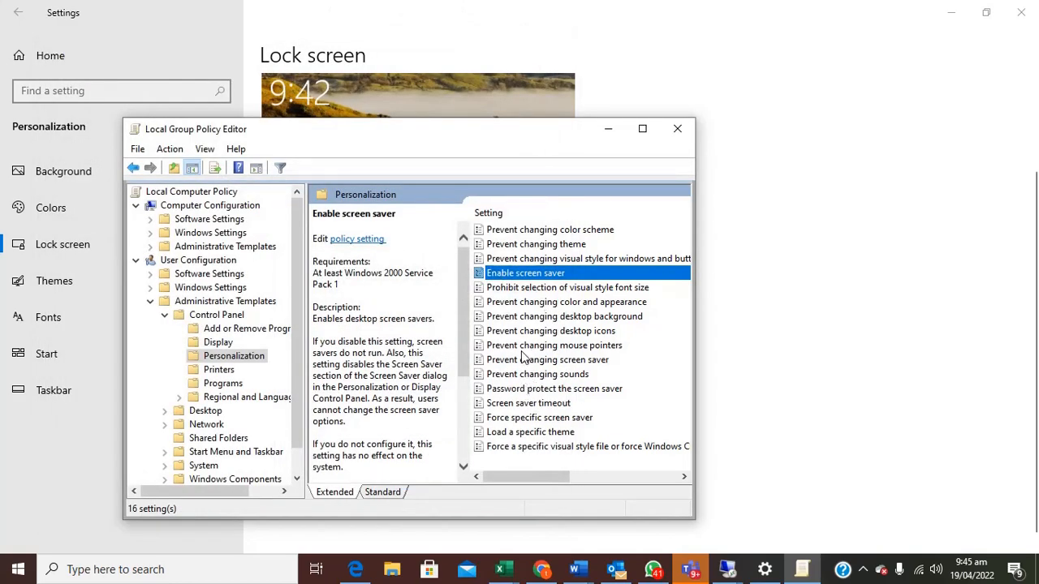
mouse_move(528, 333)
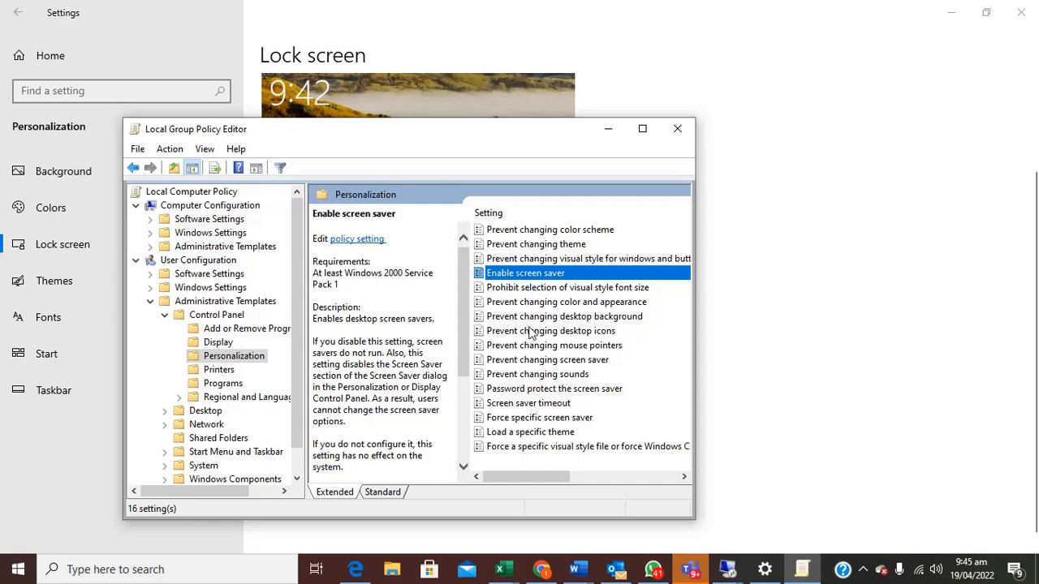
left_click(547, 360)
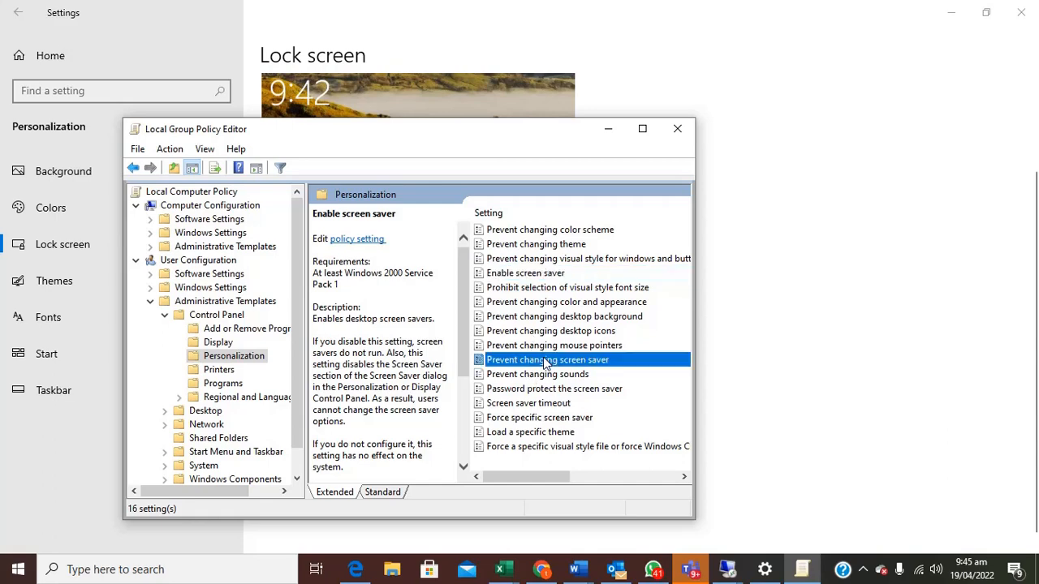
Step: Reset 'Prevent changing screen saver' to Not Configured and save it
double_click(547, 360)
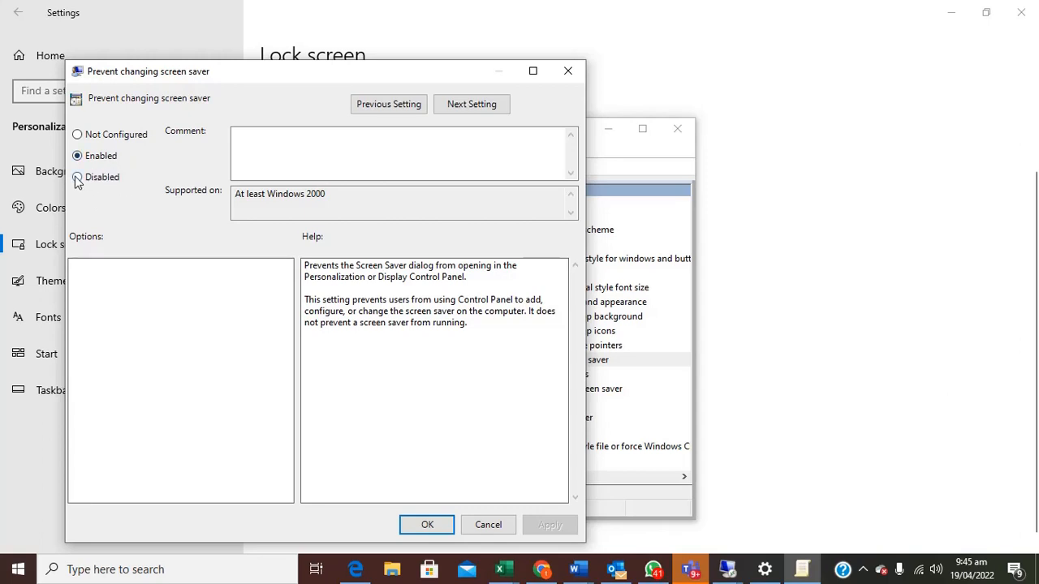
left_click(78, 177)
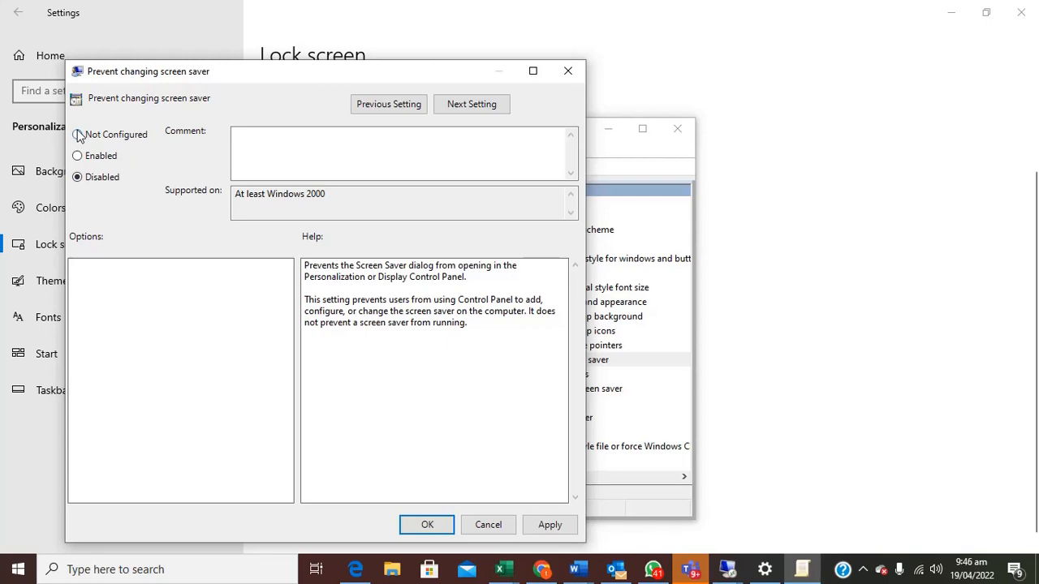
left_click(78, 133)
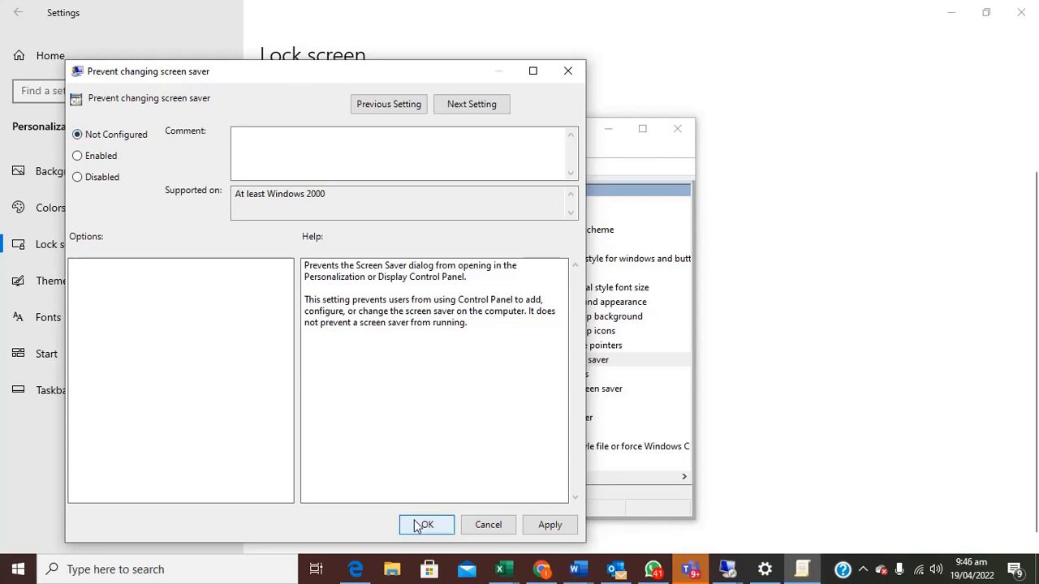
left_click(425, 524)
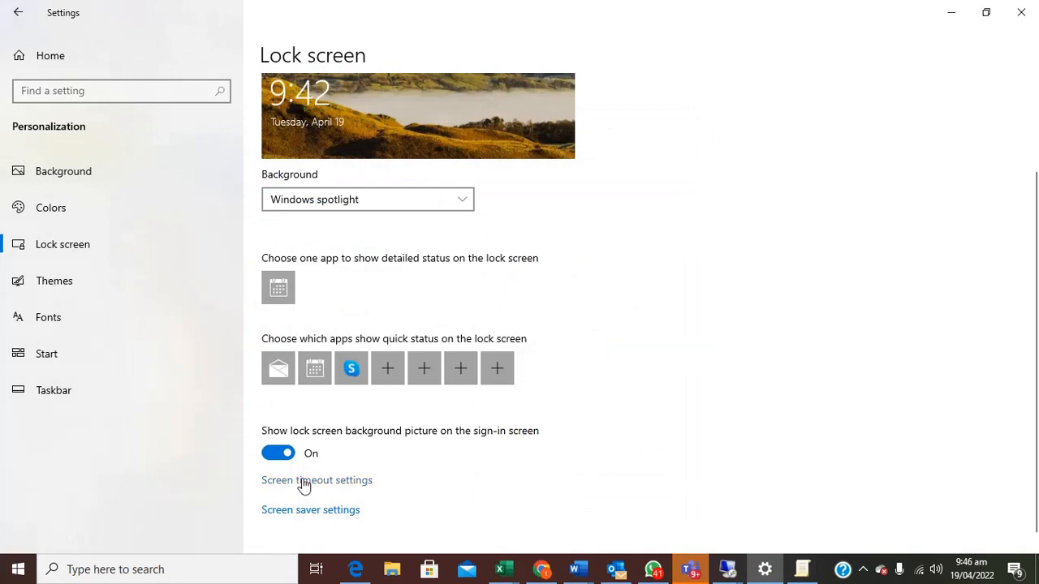
mouse_move(312, 513)
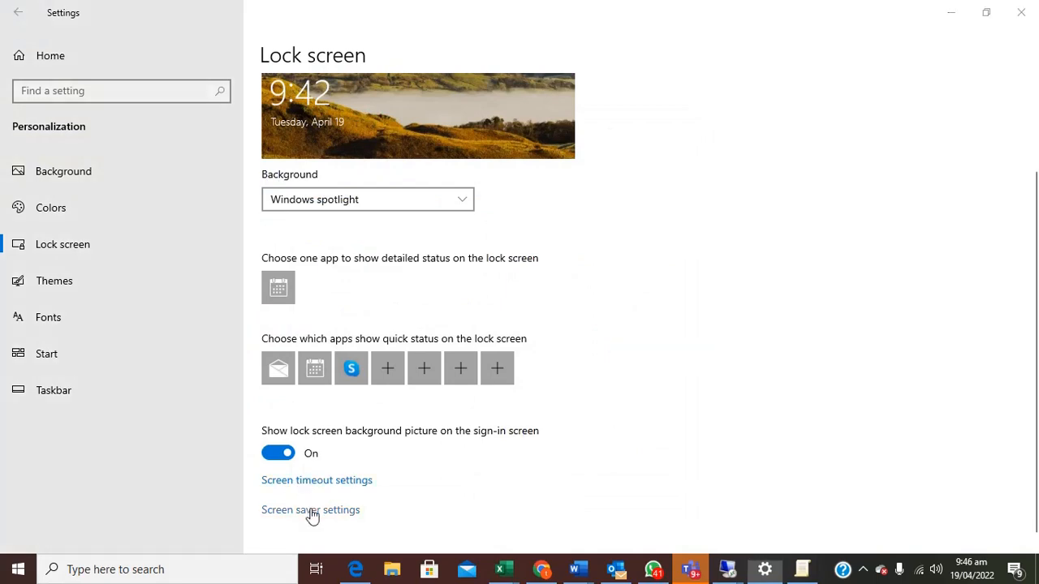
Step: Reopen Screen Saver Settings from the Lock screen page, now unblocked
left_click(310, 510)
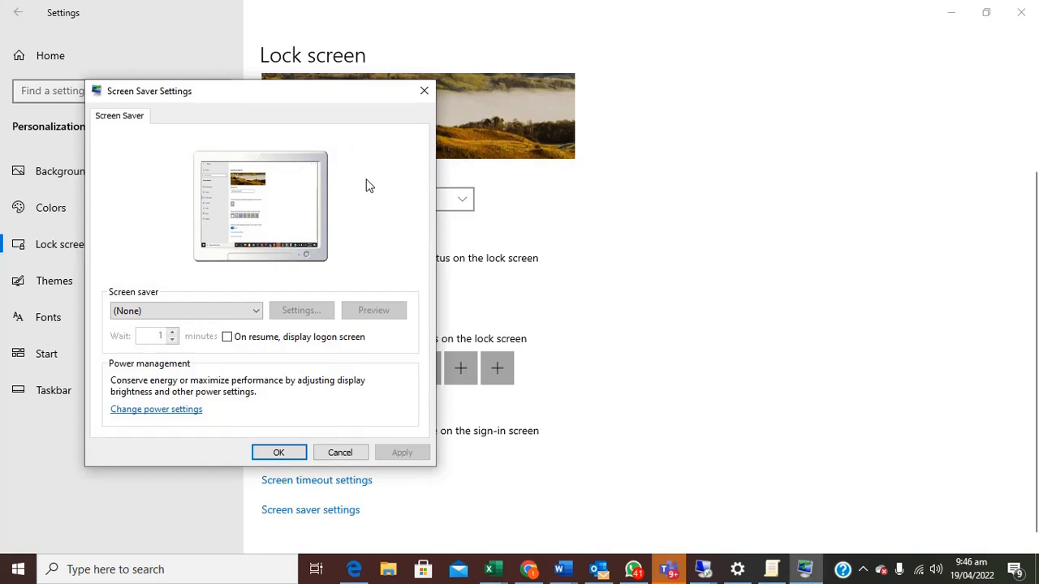
mouse_move(338, 315)
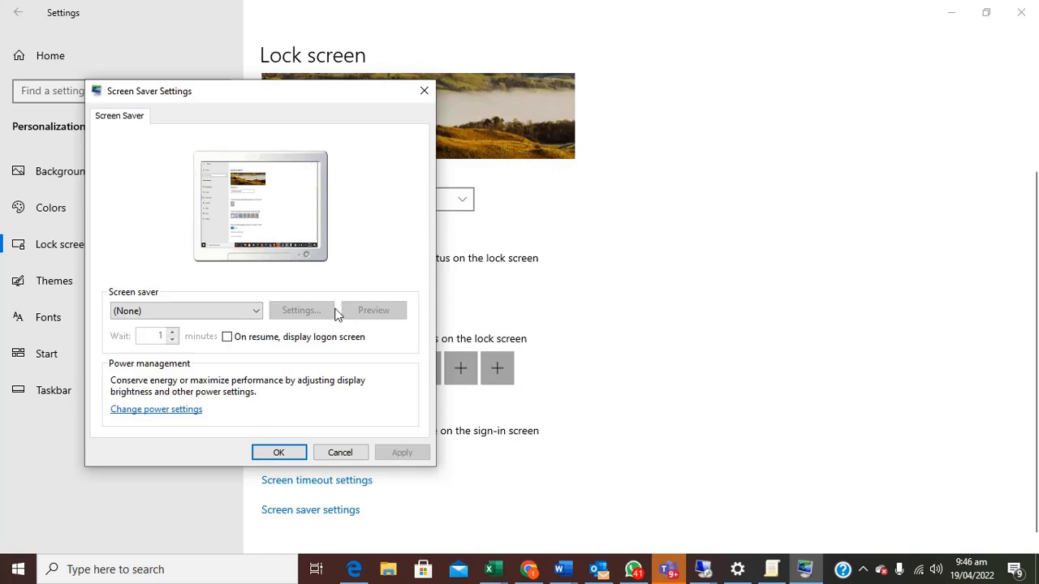